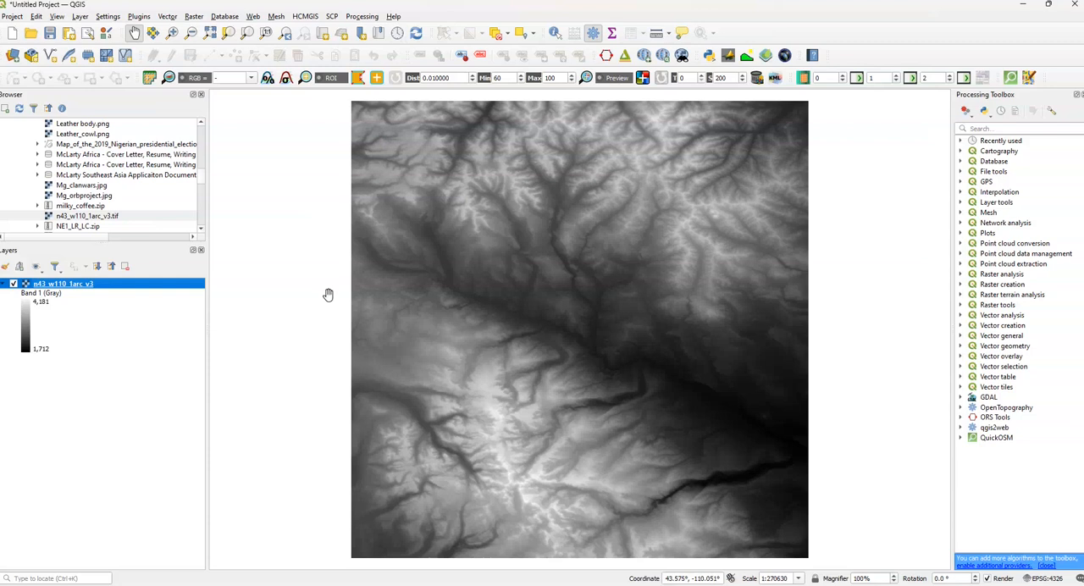
mouse_move(382, 281)
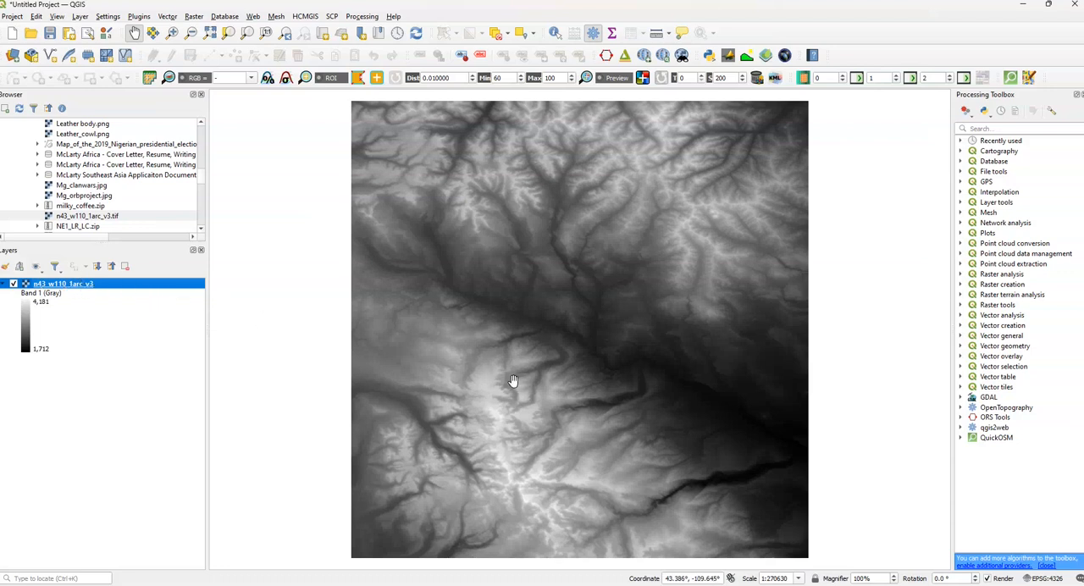
Launch the Raster Calculator from the Raster menu with the DEM elevation band listed
left_click_drag(512, 379, 511, 390)
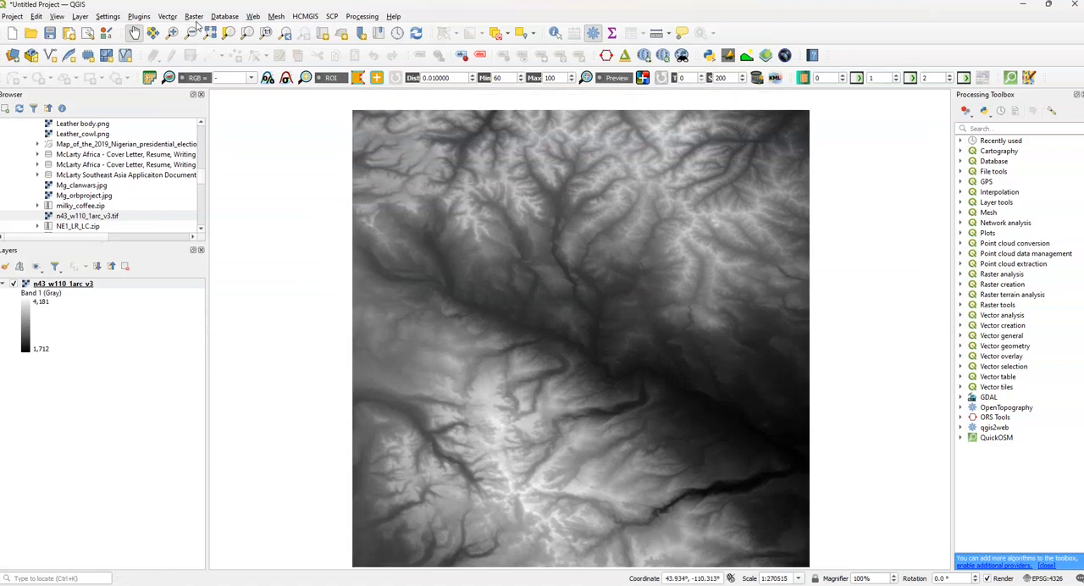
left_click(193, 17)
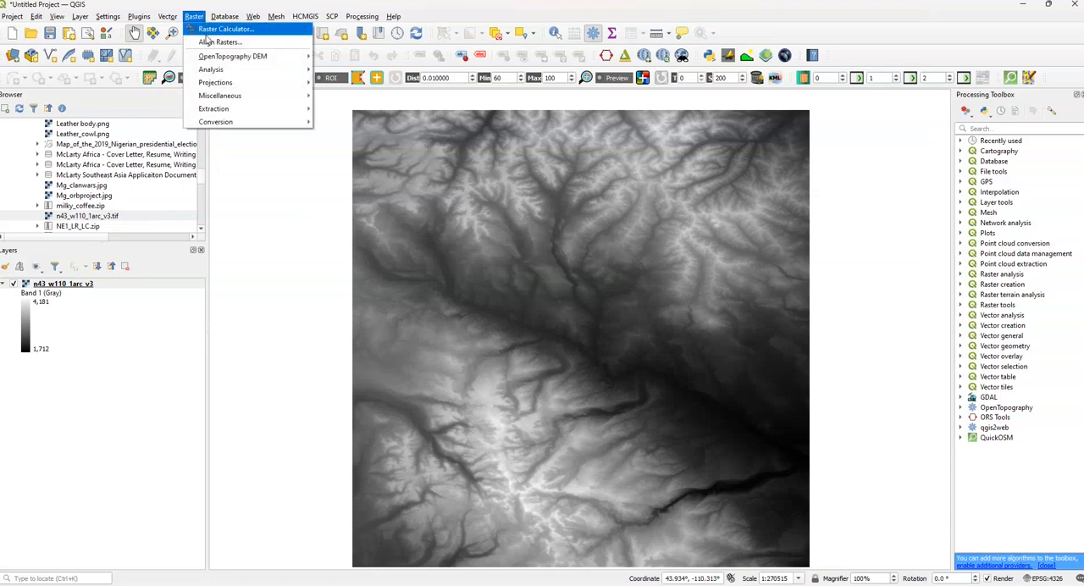
left_click(225, 29)
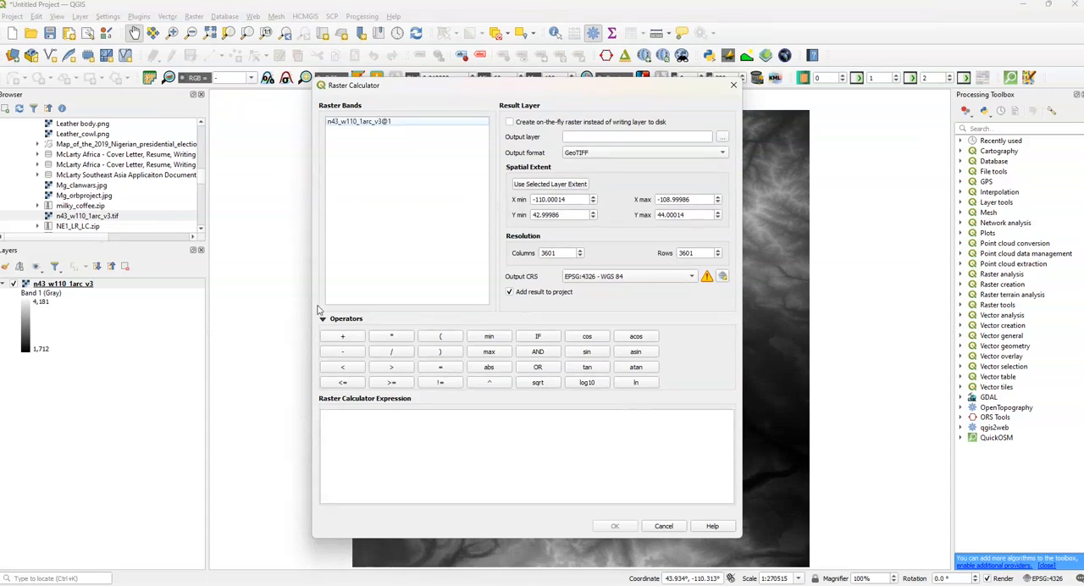
mouse_move(47, 325)
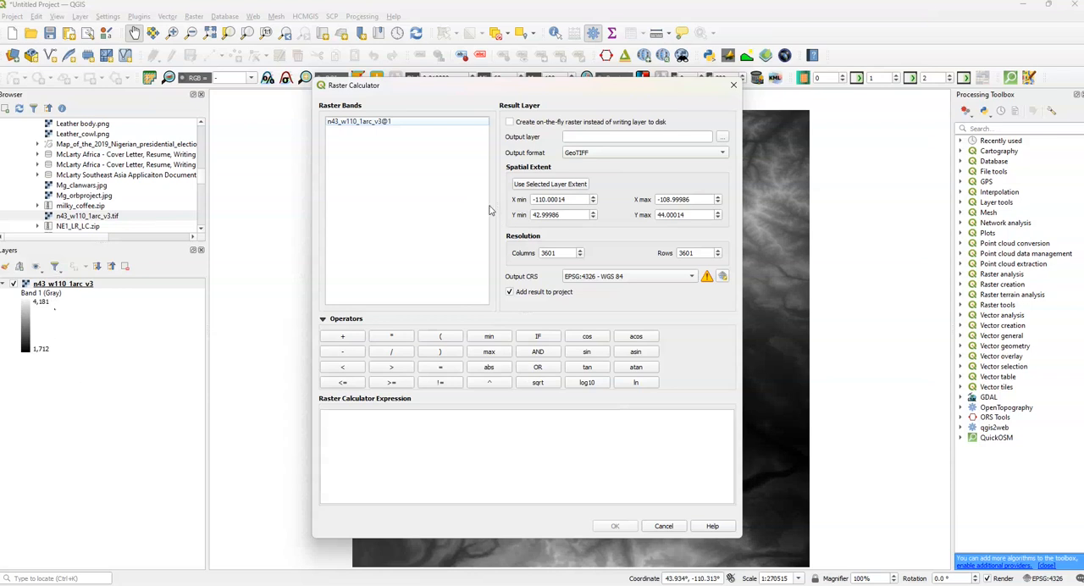
mouse_move(393, 131)
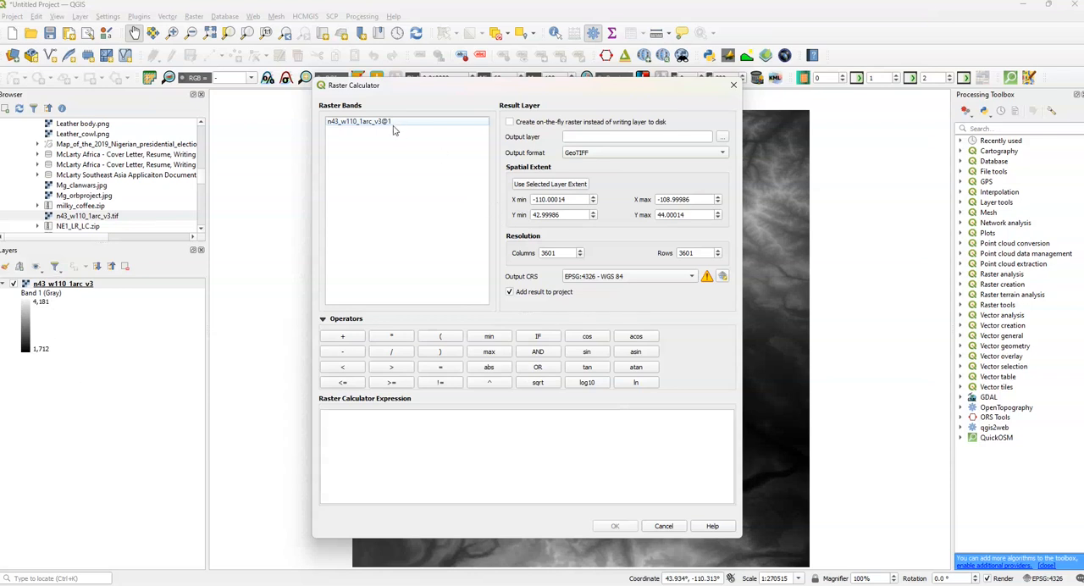
mouse_move(410, 139)
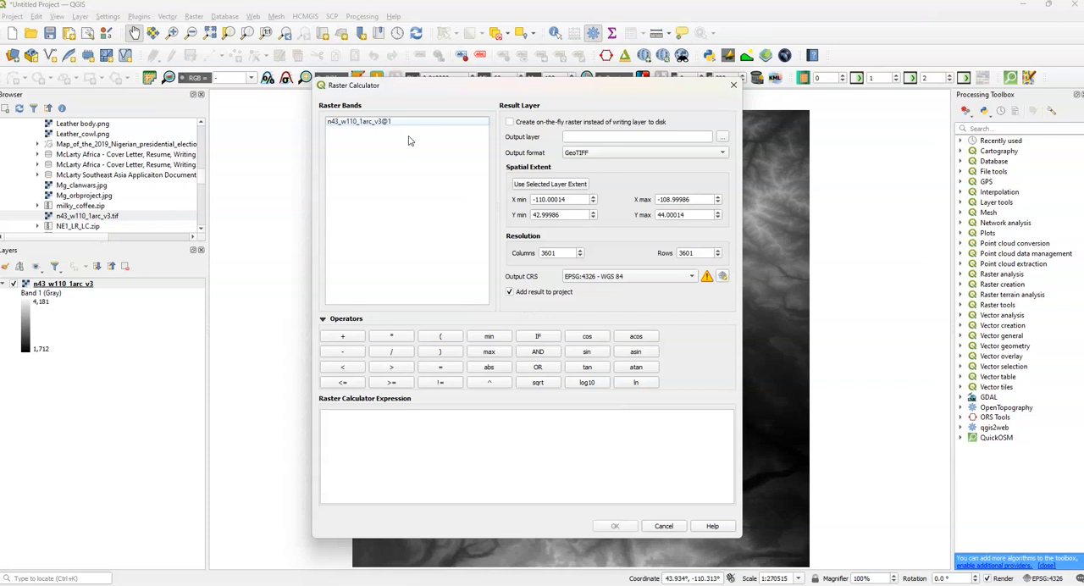
mouse_move(525, 127)
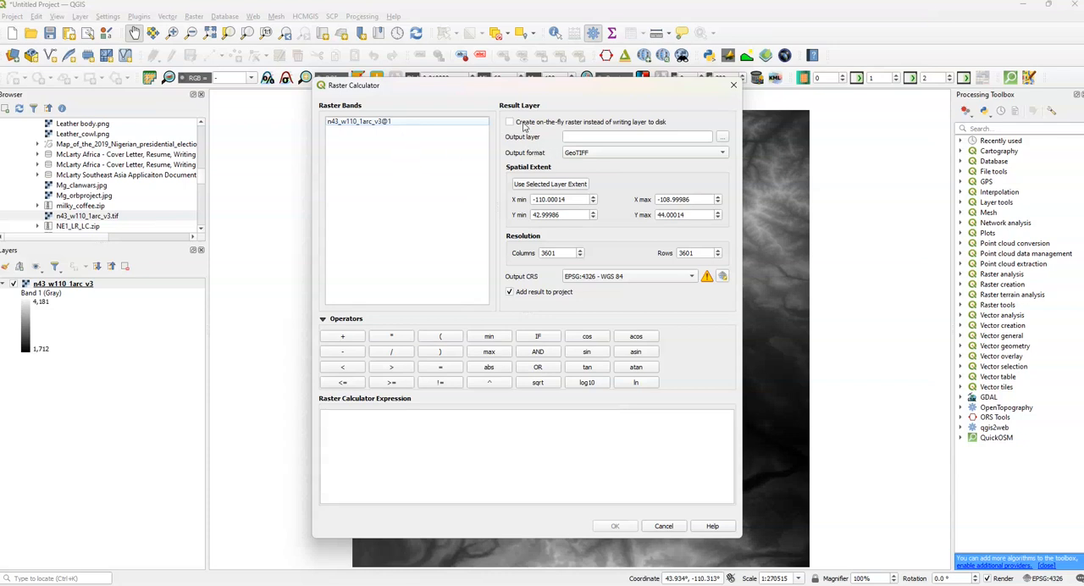
left_click(635, 136)
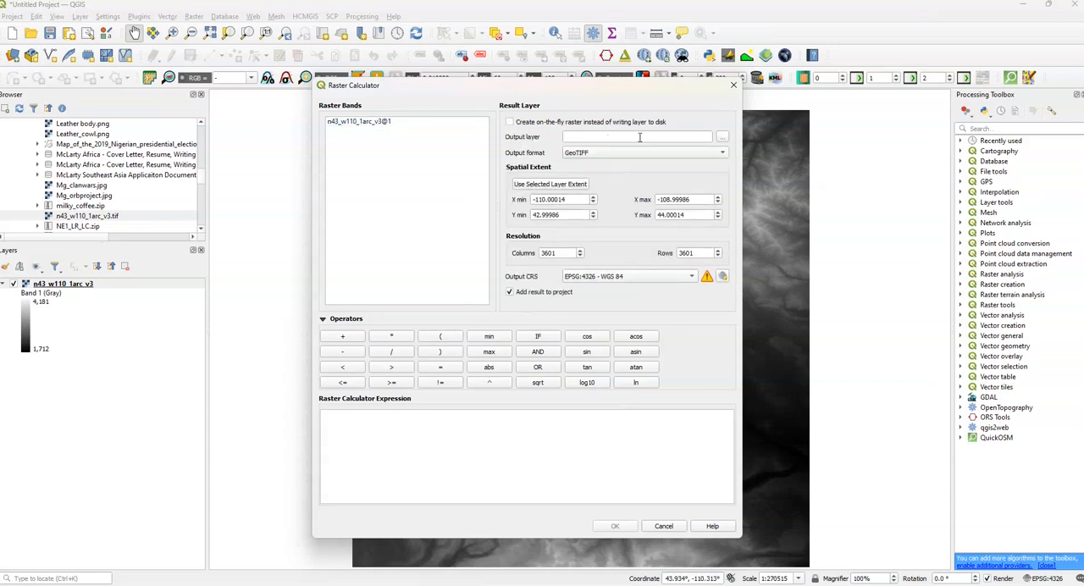
left_click(635, 136)
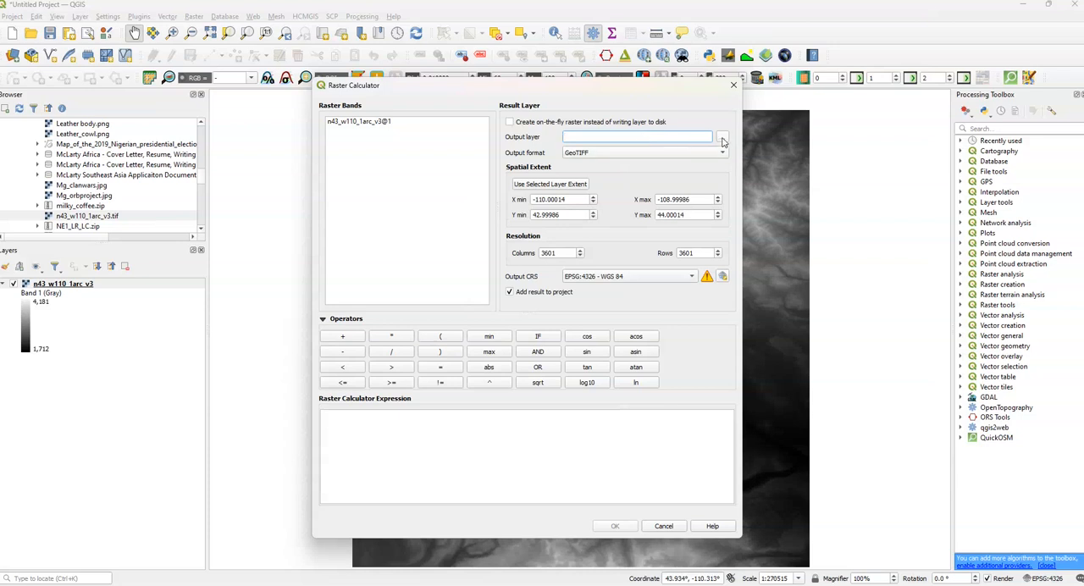
left_click(722, 137)
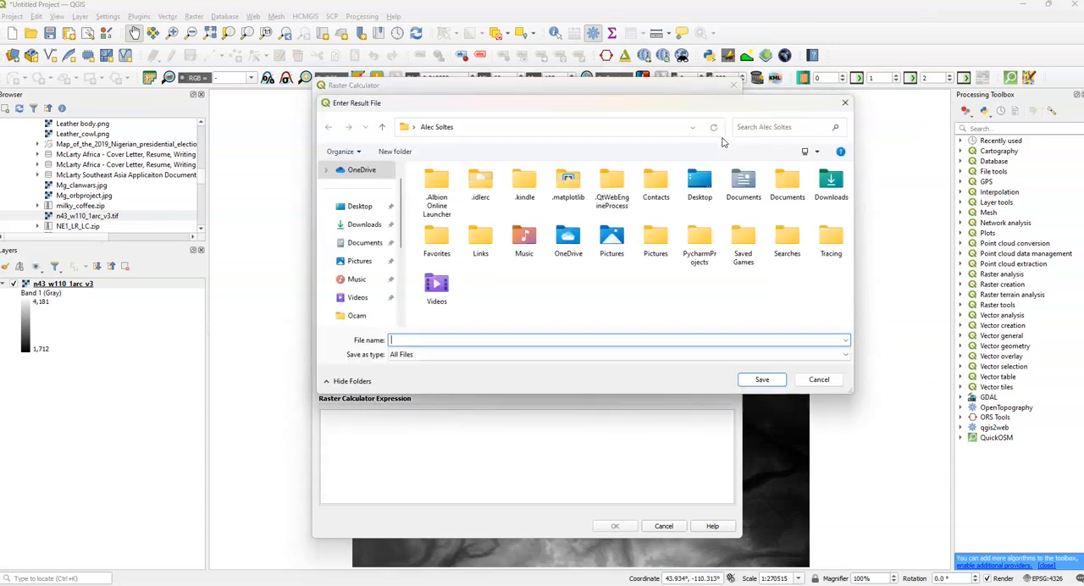
left_click(818, 379)
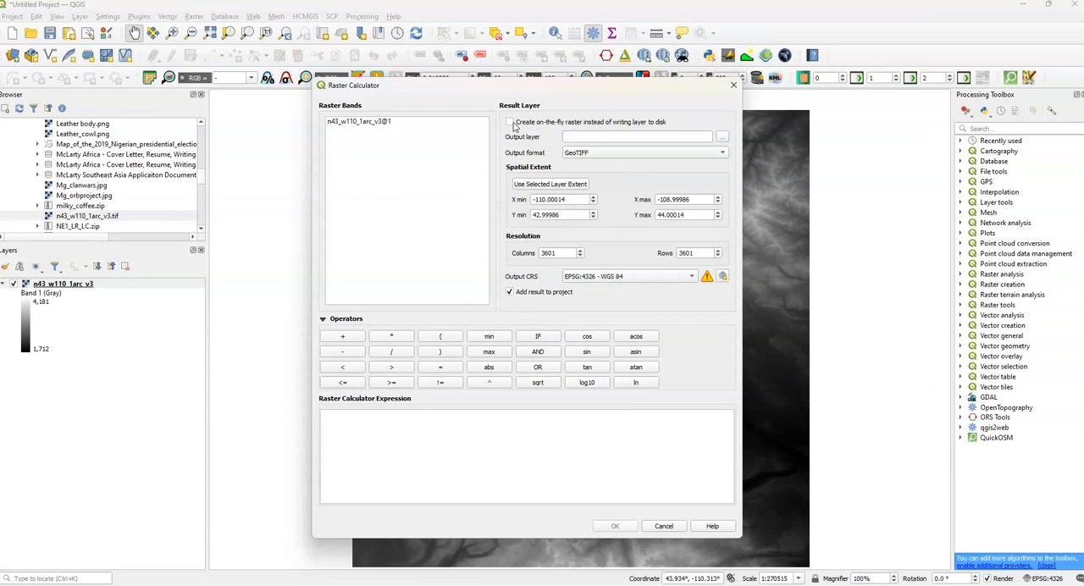
Make the result an on-the-fly raster with EPSG:4326 WGS 84 as output CRS
left_click(510, 122)
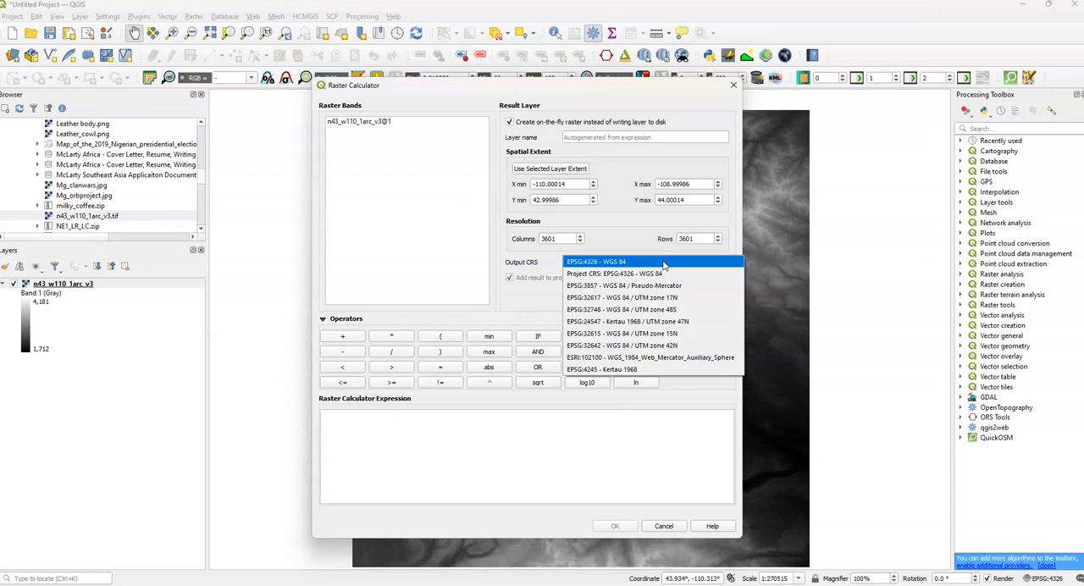
left_click(596, 261)
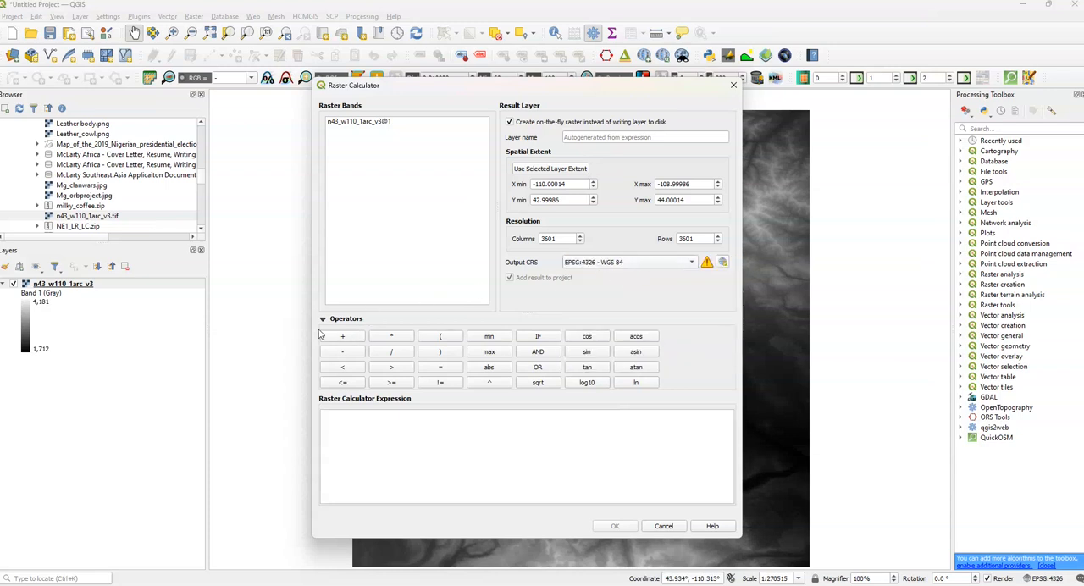
mouse_move(390, 344)
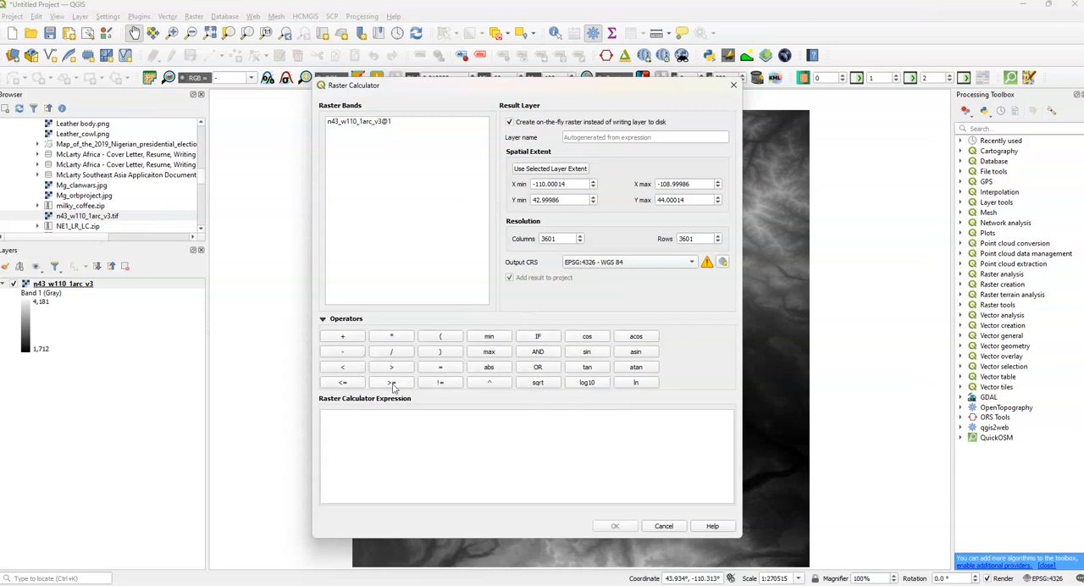
Build the expression n43_w110_1arc_v3@1 / 1000 in the calculator
left_click(525, 415)
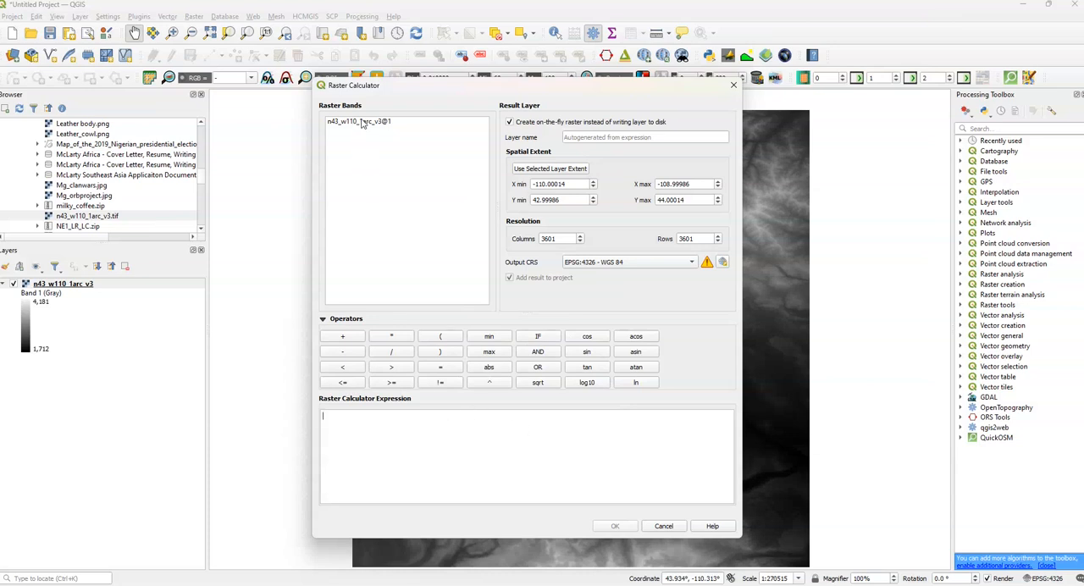
mouse_move(359, 122)
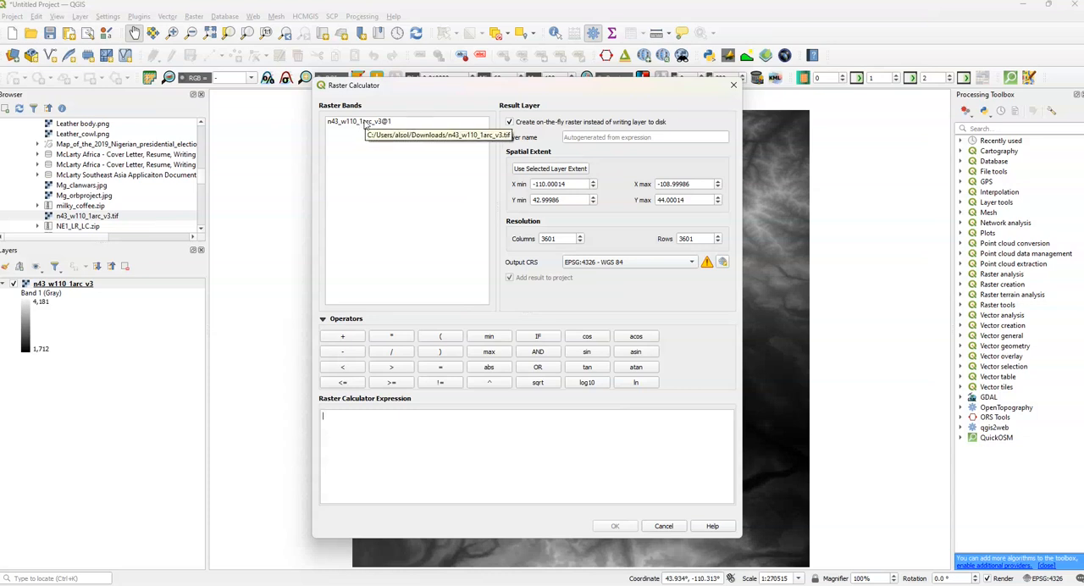
double_click(358, 122)
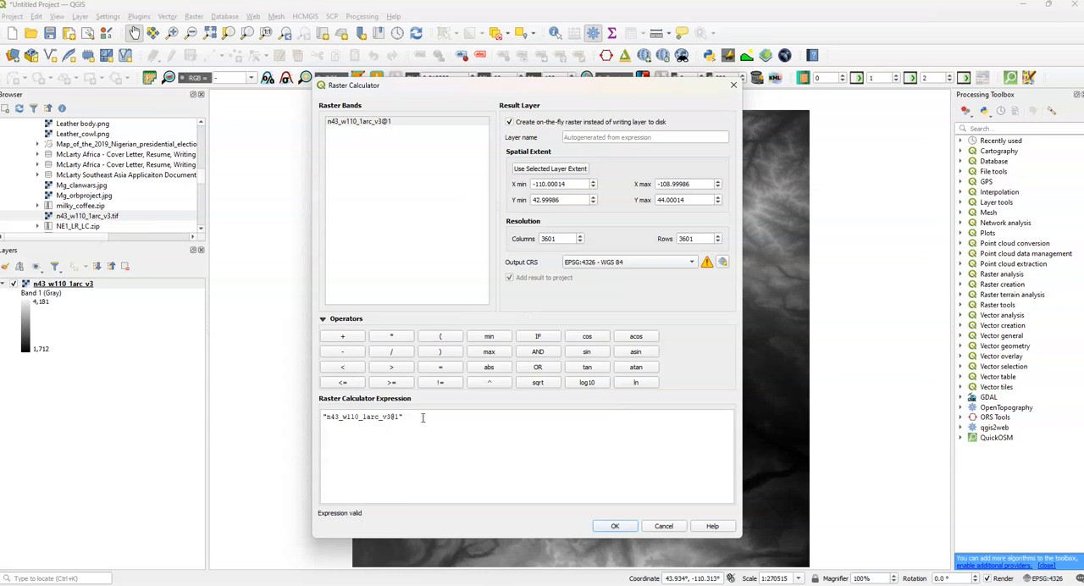
mouse_move(413, 415)
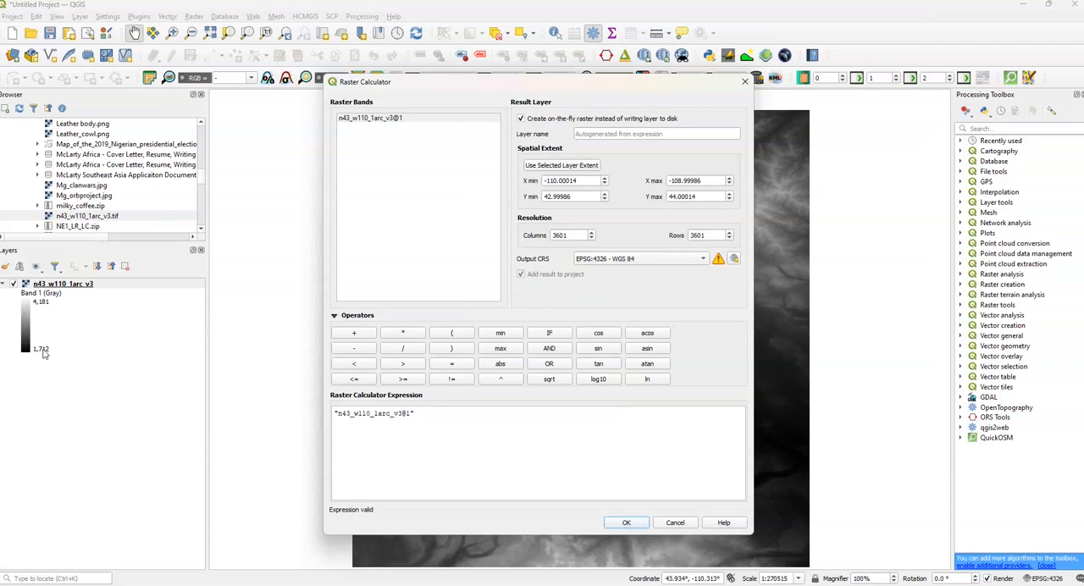
mouse_move(44, 357)
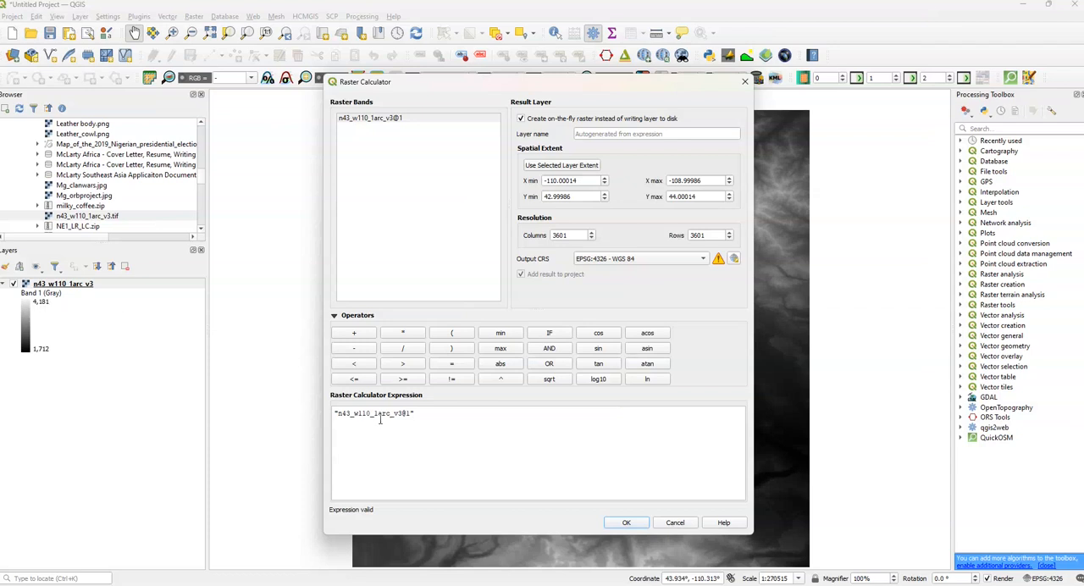
type("/10")
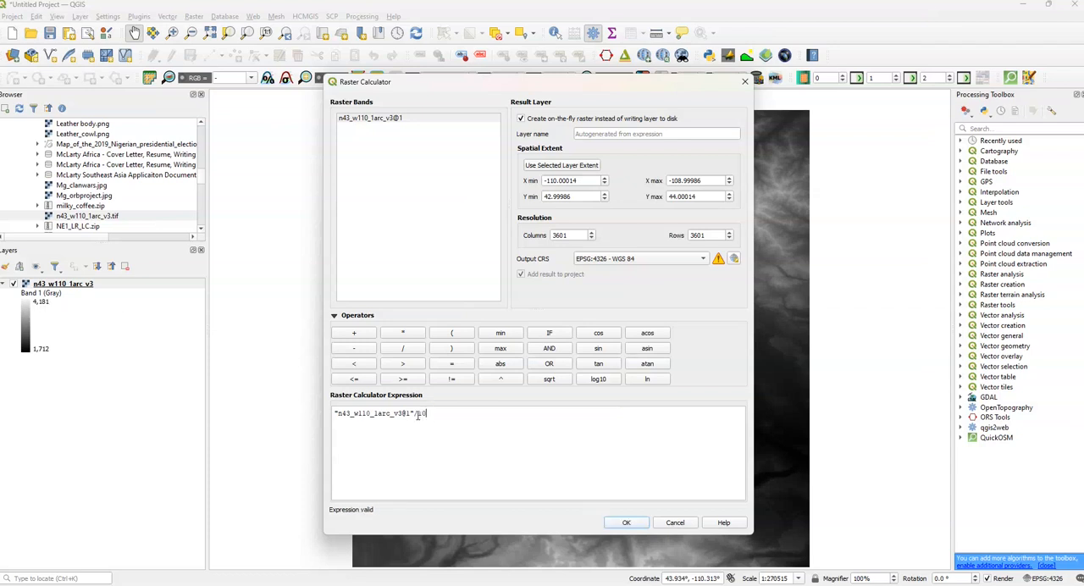
type("00")
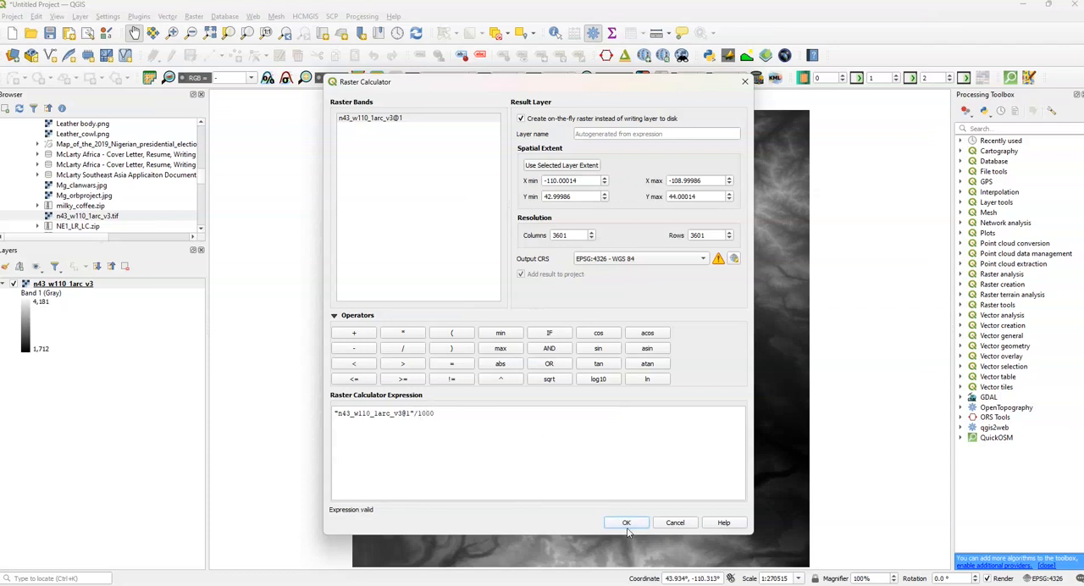
left_click(626, 521)
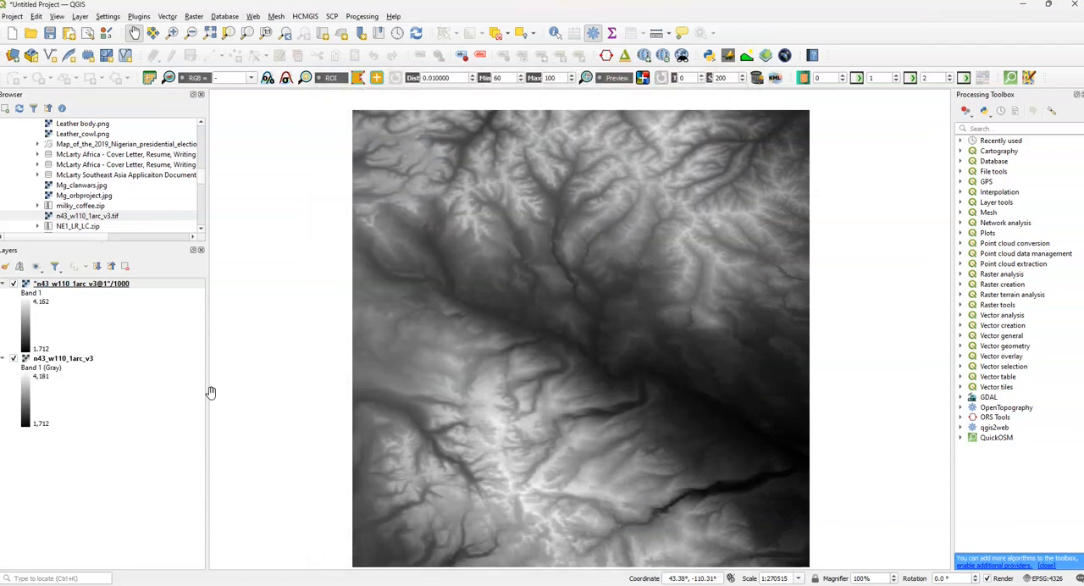
mouse_move(77, 351)
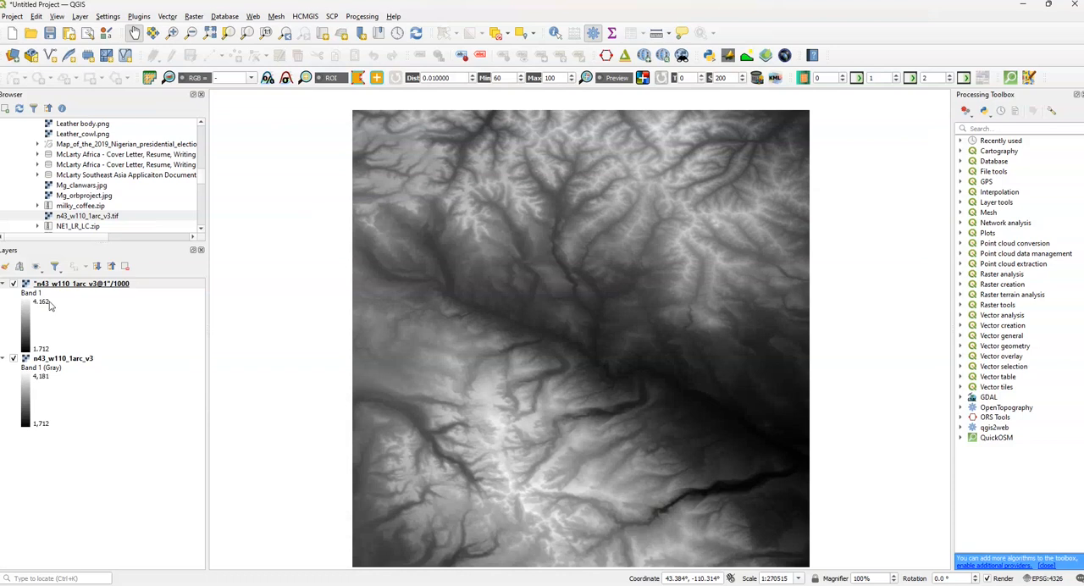
mouse_move(64, 312)
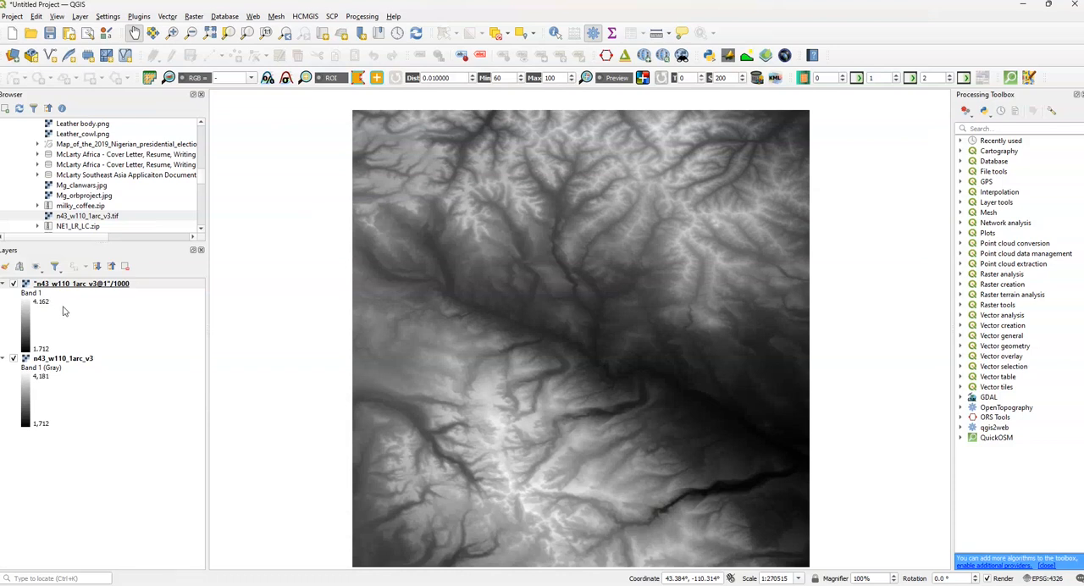
mouse_move(61, 317)
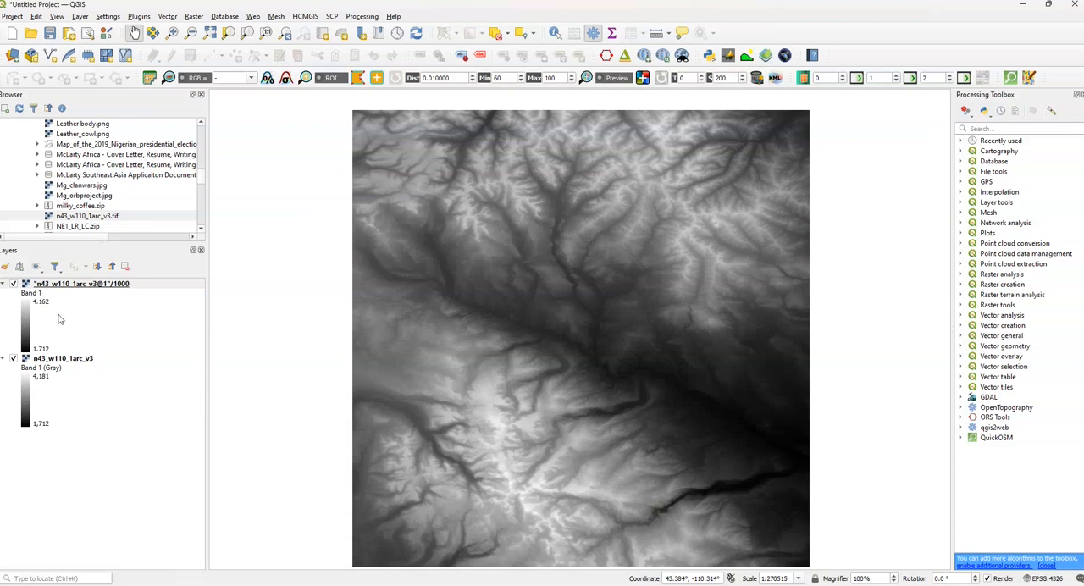
right_click(81, 283)
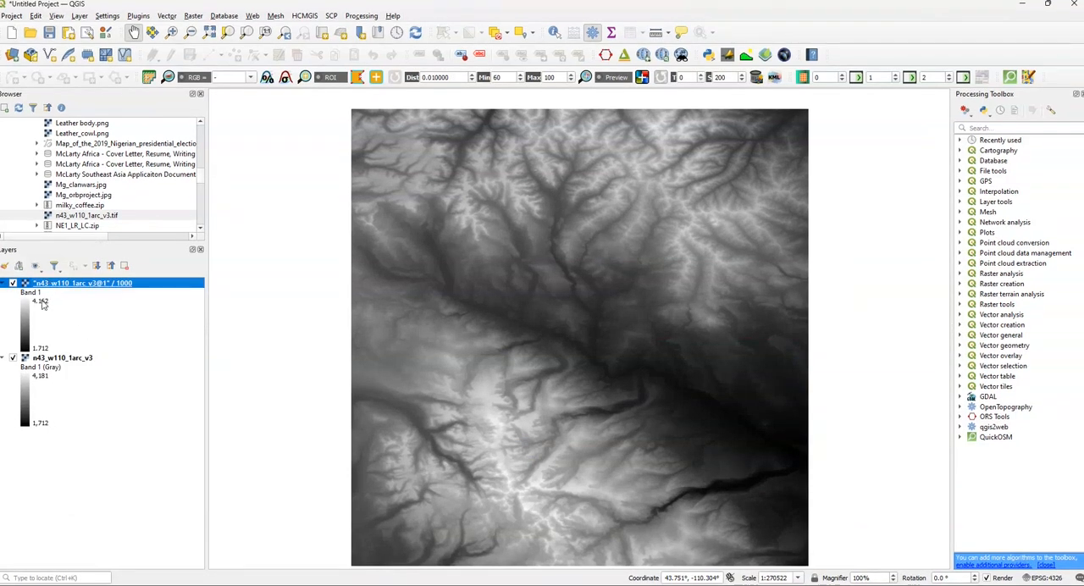
mouse_move(51, 318)
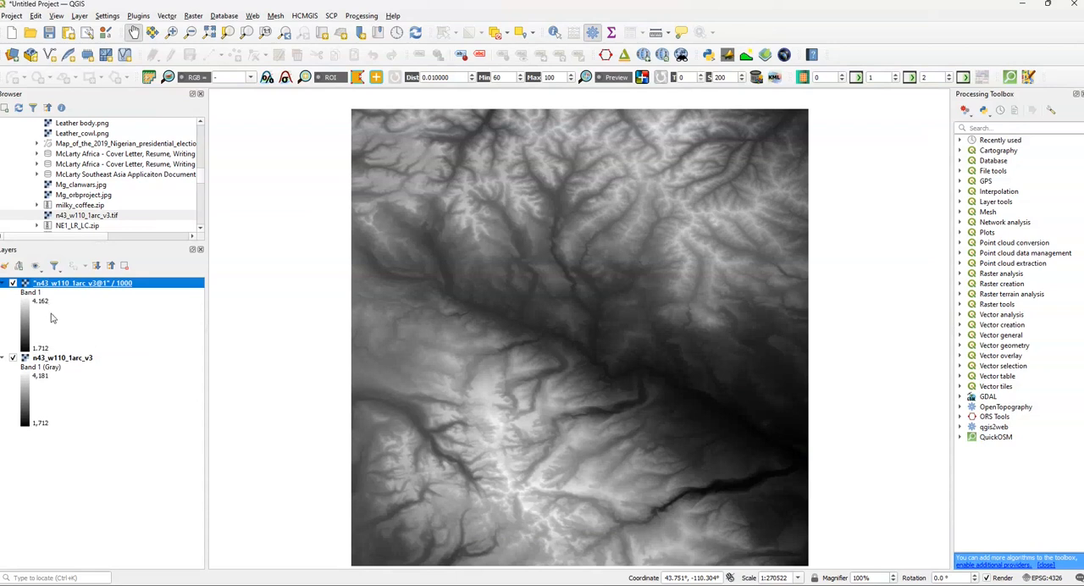
mouse_move(37, 429)
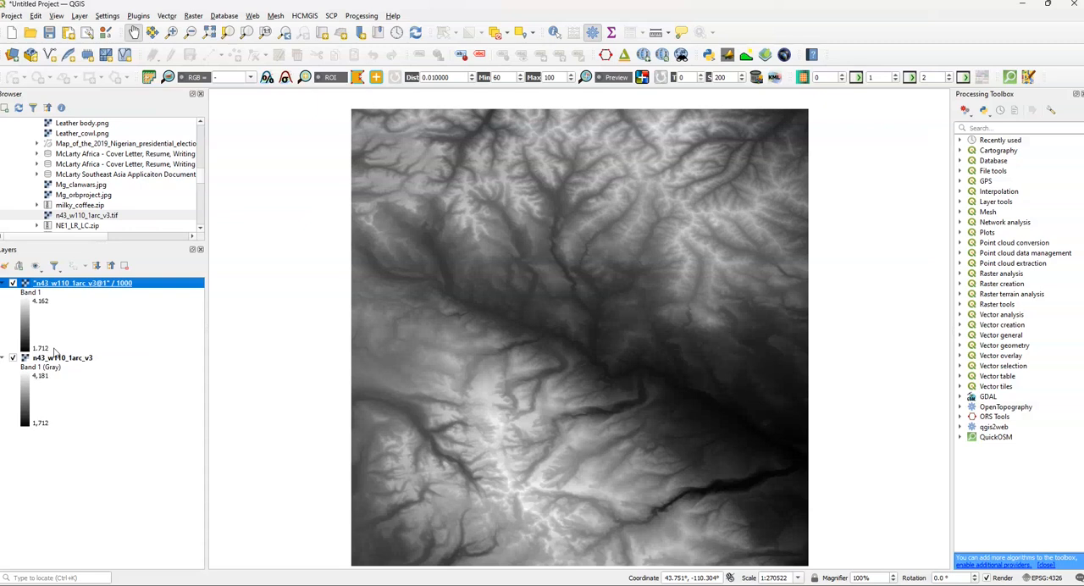
mouse_move(54, 353)
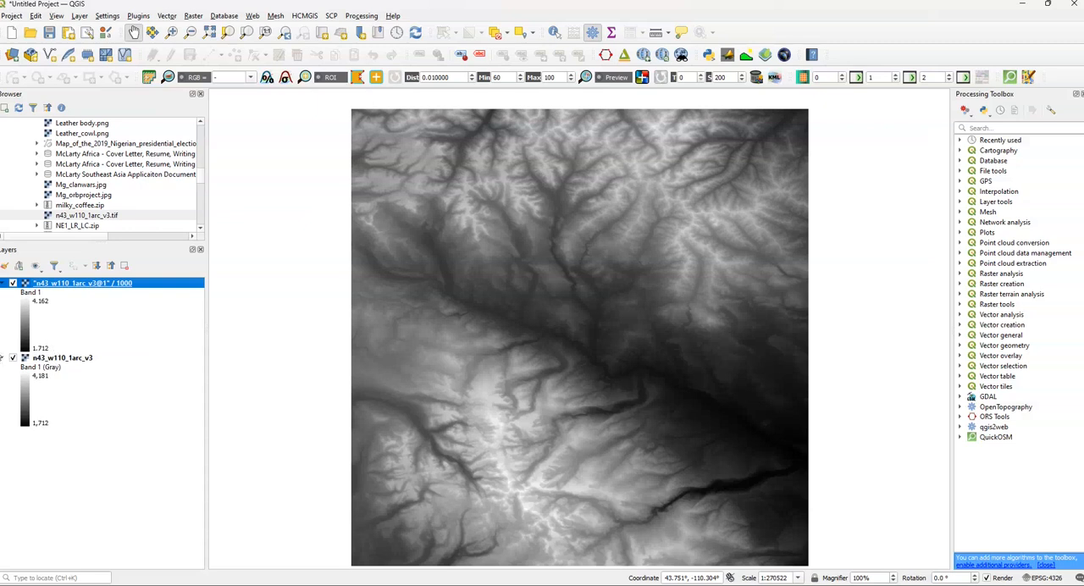
mouse_move(531, 132)
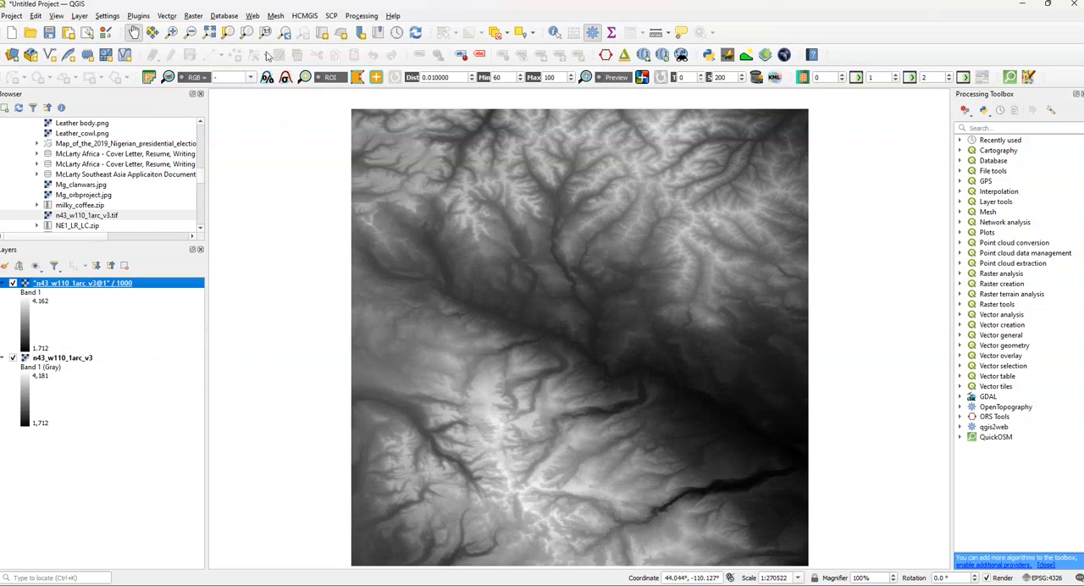
Start a new Raster Calculator expression with the original elevation band n43_w110_1arc_v3@1
left_click(193, 16)
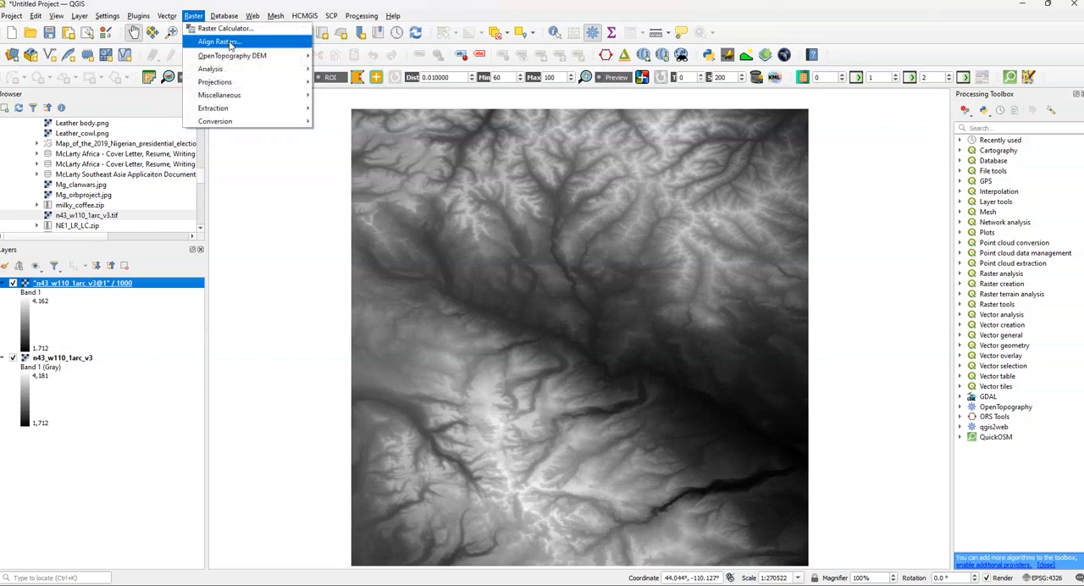
left_click(224, 27)
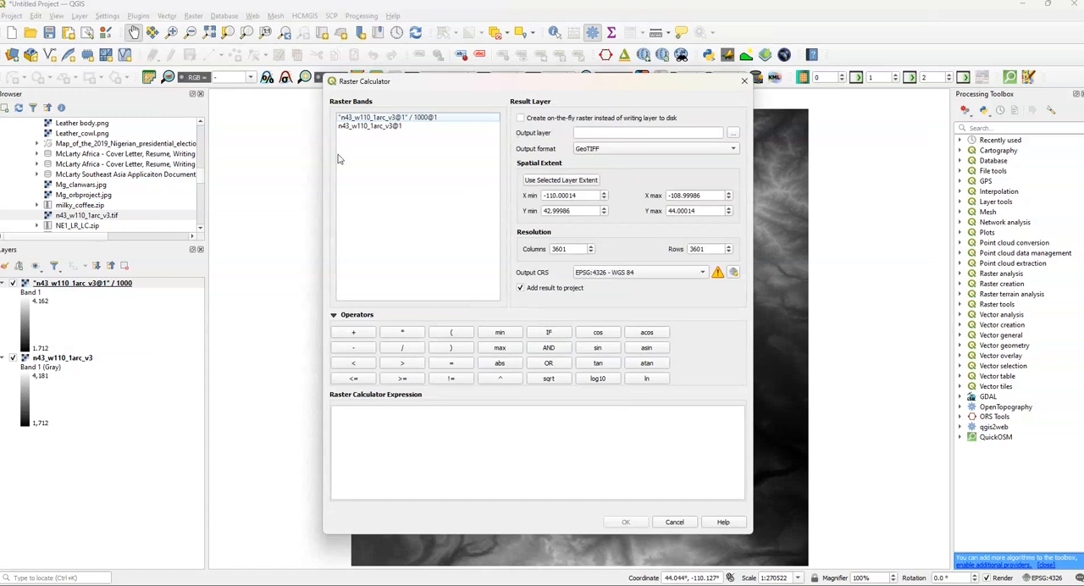
left_click(369, 125)
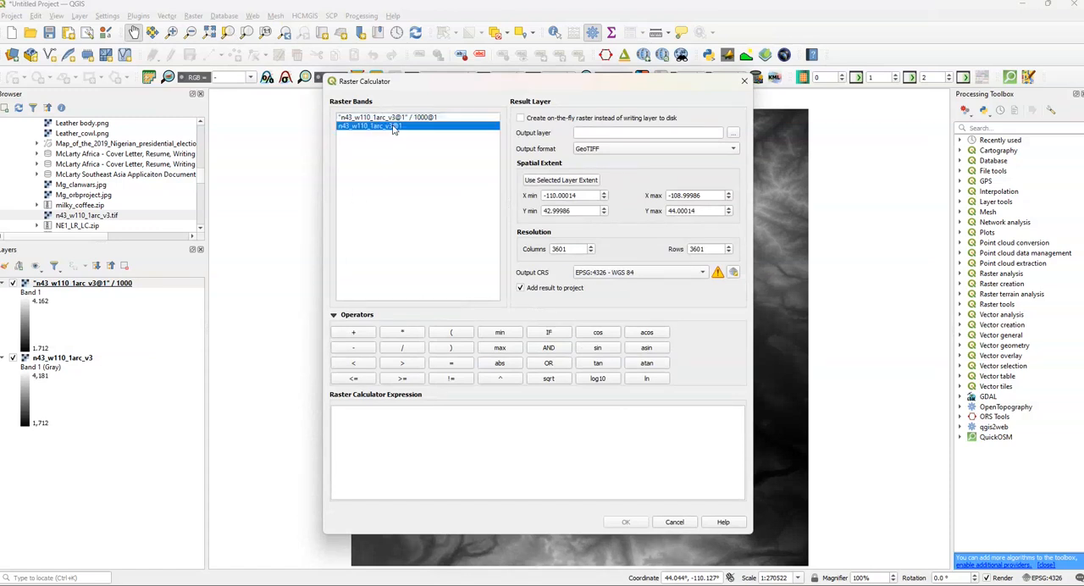
double_click(370, 126)
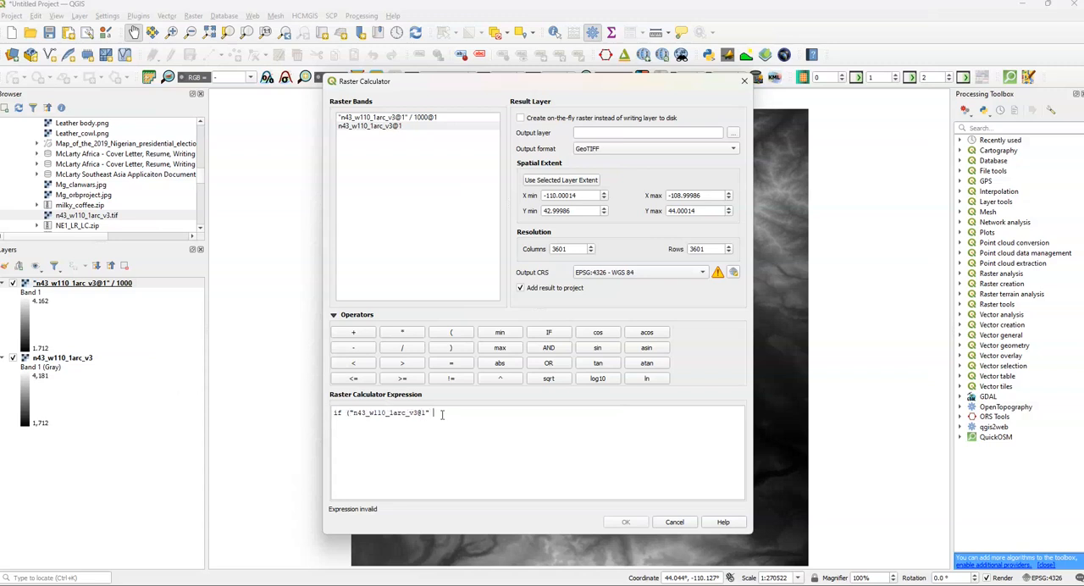
Complete the expression if(band <2000, 1, 2) and set the output as on-the-fly raster
type("<2000")
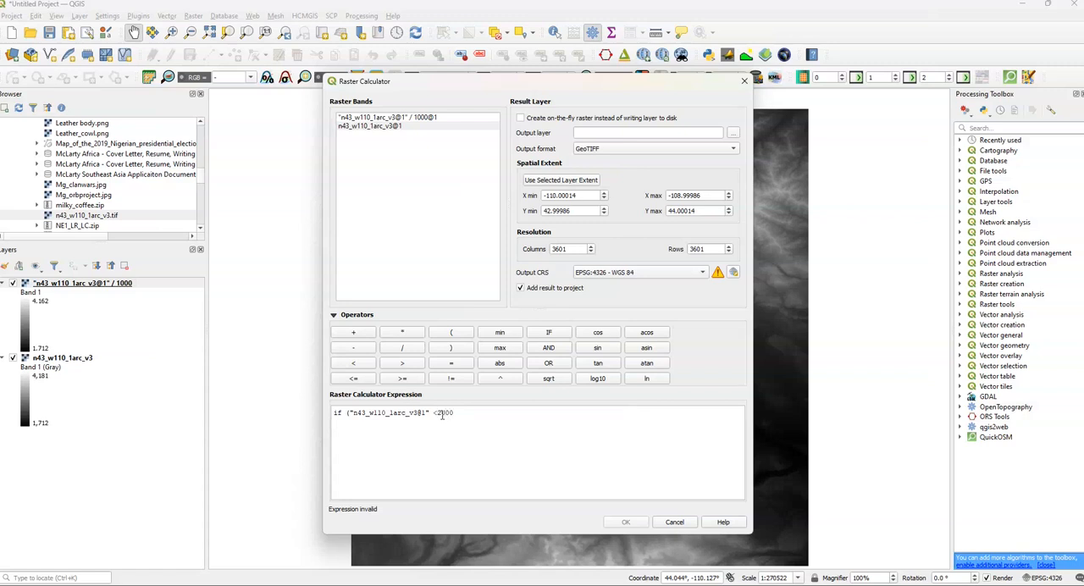
type(",")
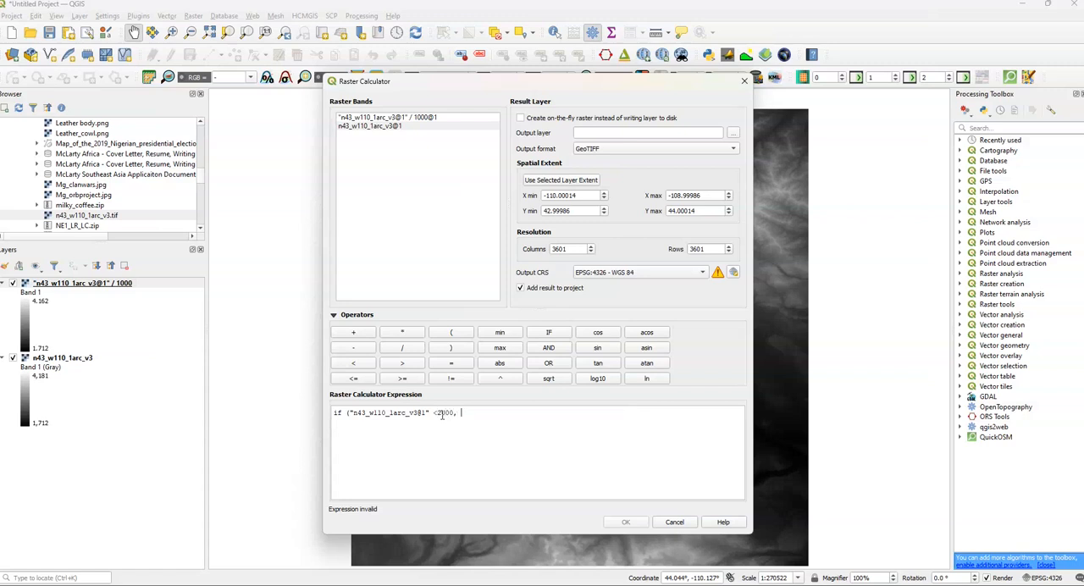
type("1,")
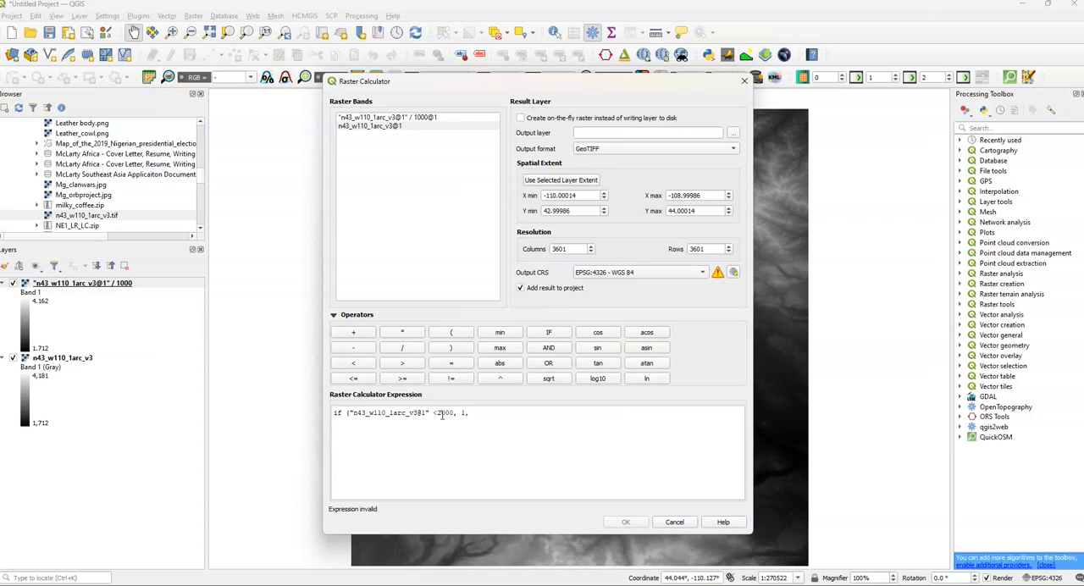
type("2)")
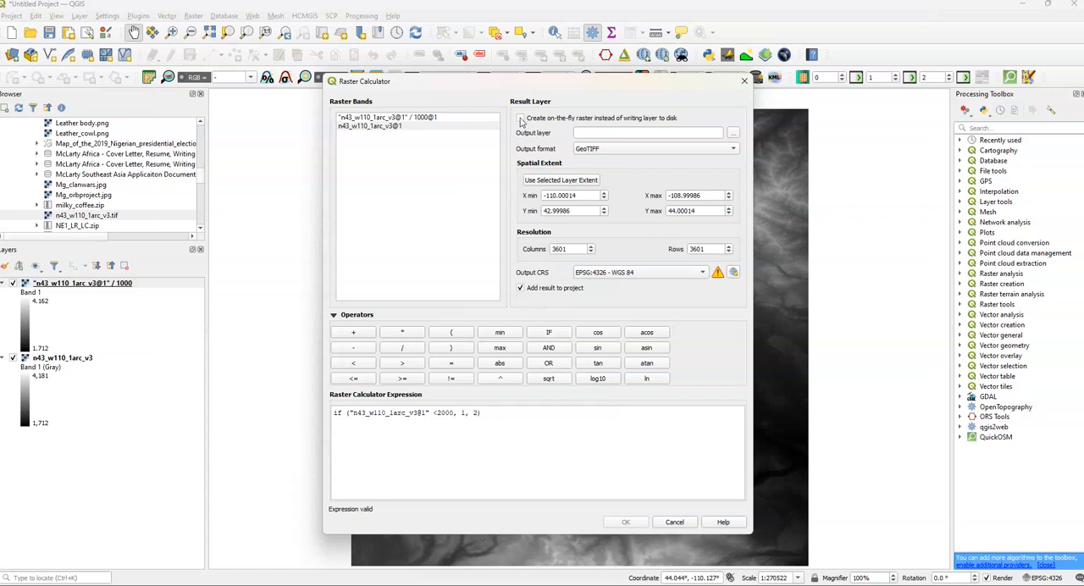
left_click(522, 119)
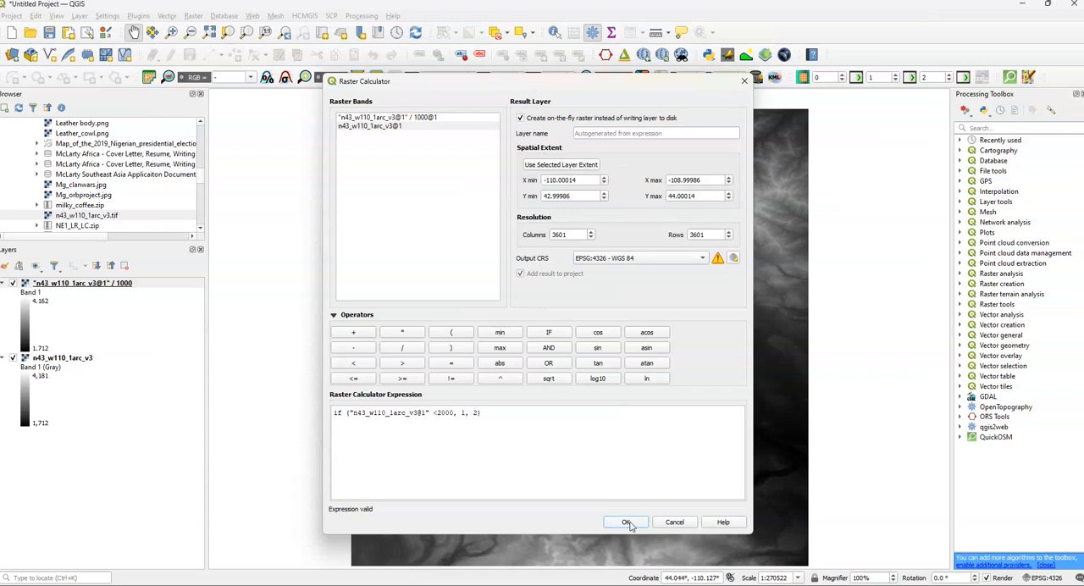
Run the conditional calculation and select the new two-class if(...) layer
left_click(626, 521)
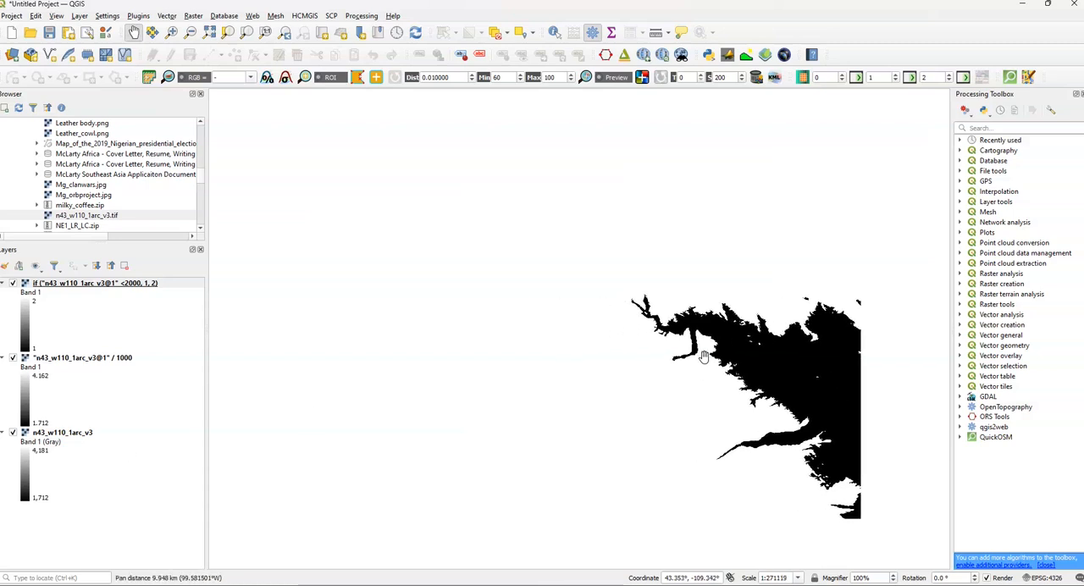
mouse_move(68, 366)
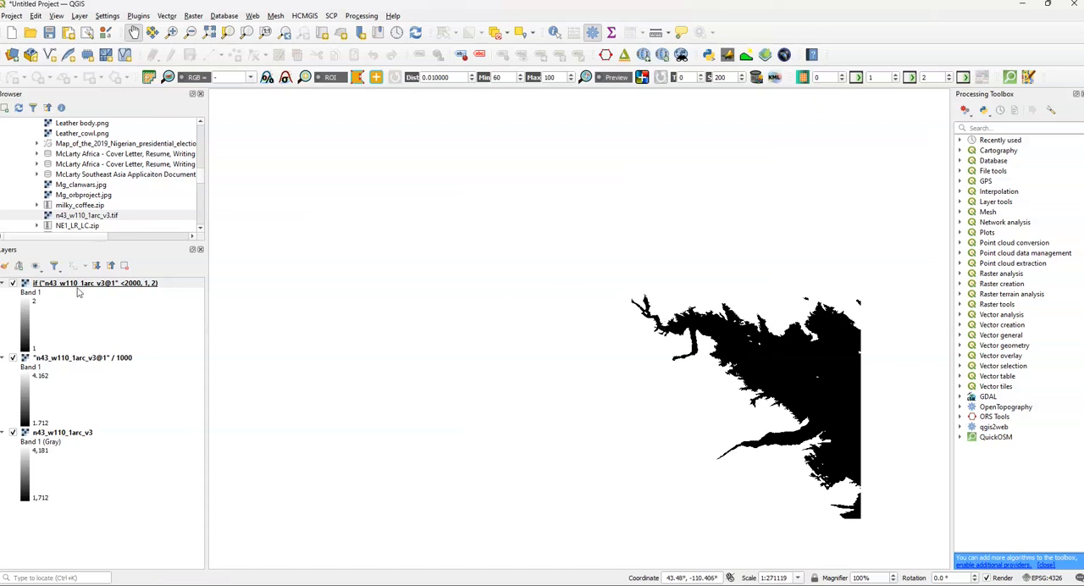
left_click(94, 282)
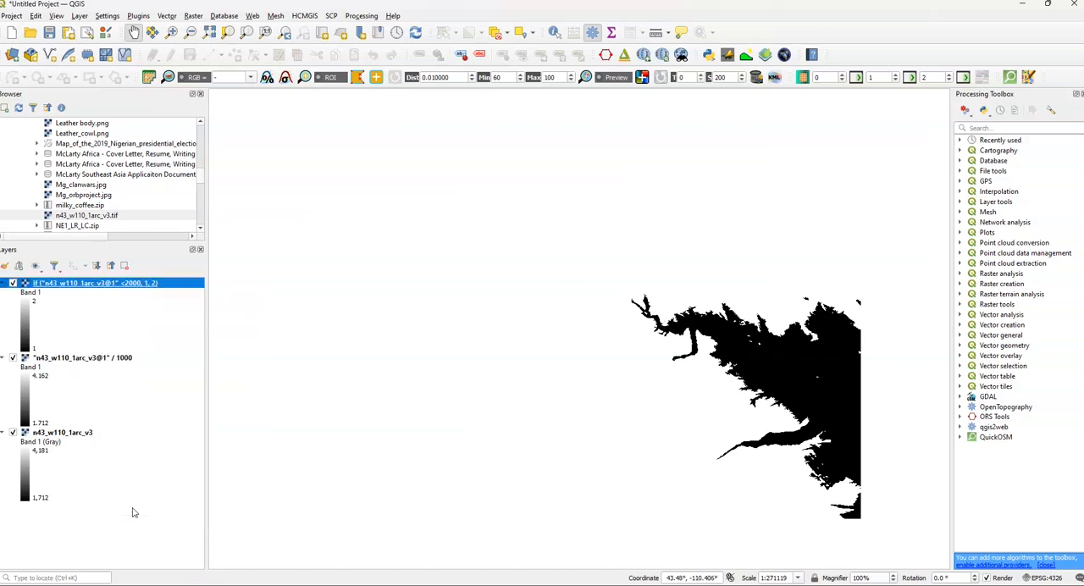
Set the two-class layer's symbology to singleband pseudocolor for red/blue classes
double_click(94, 281)
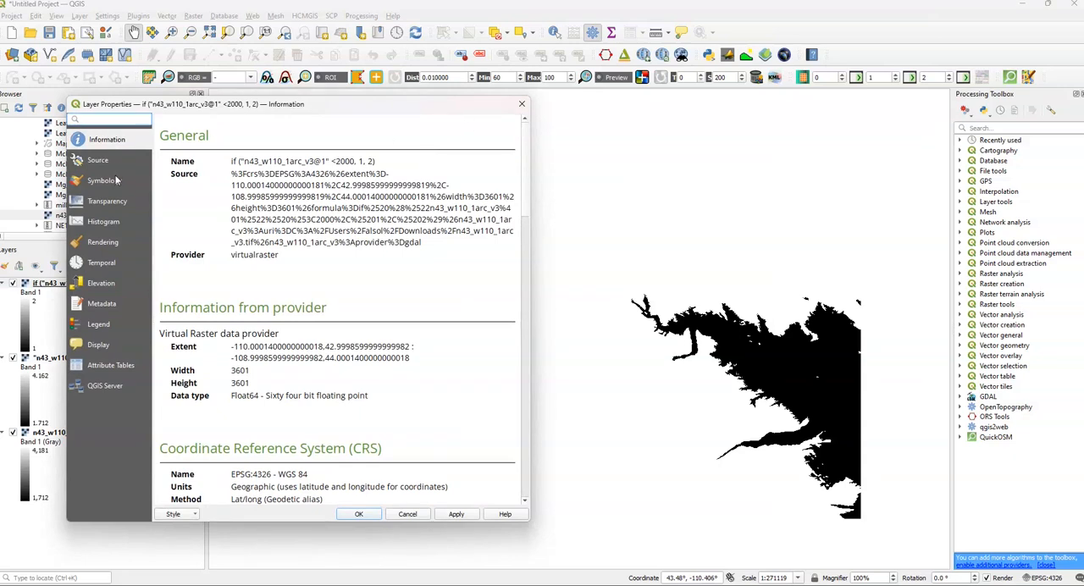
left_click(105, 182)
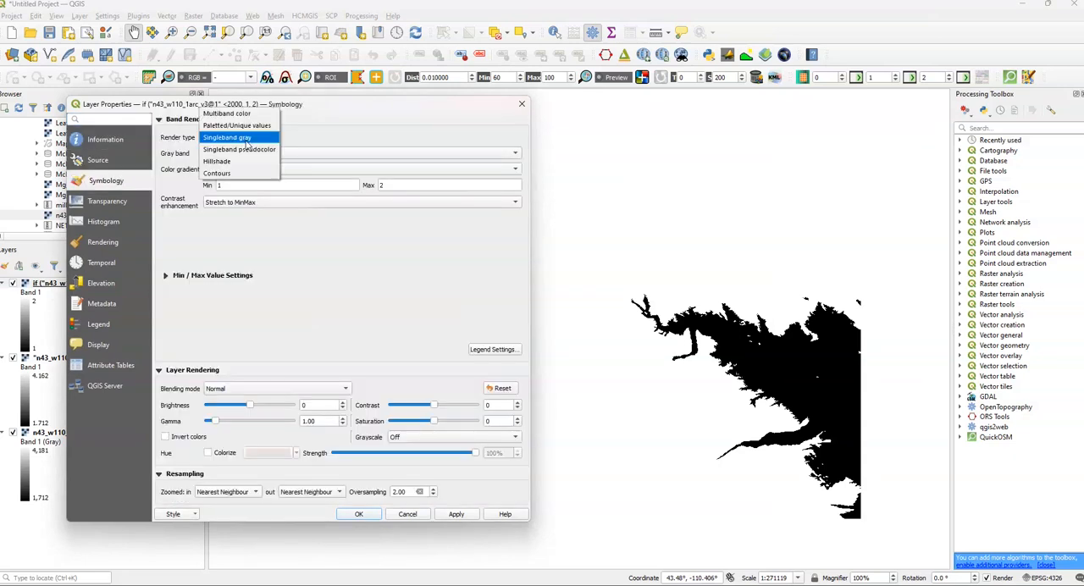
left_click(240, 149)
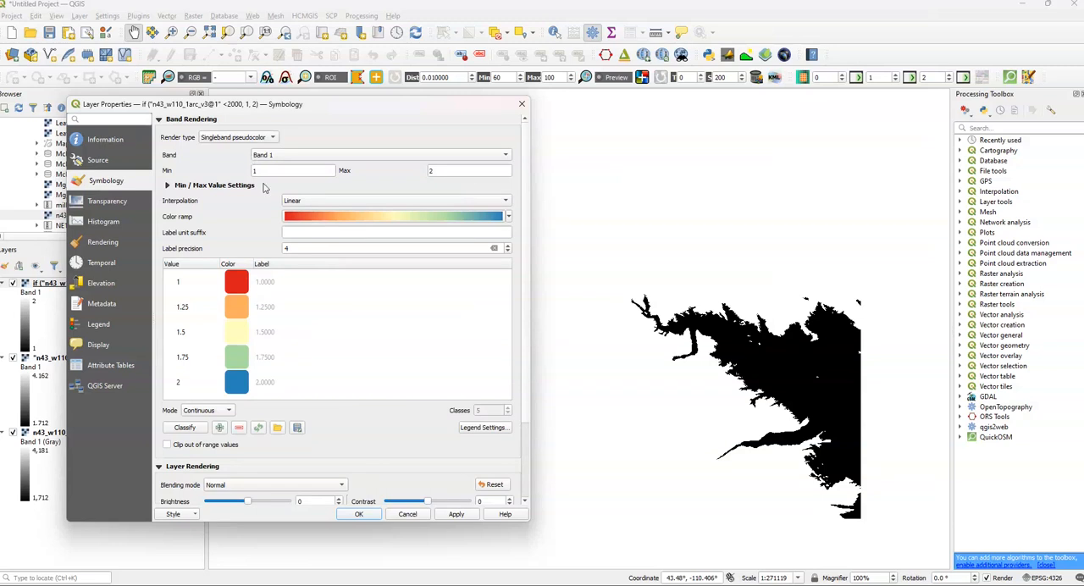
left_click(456, 515)
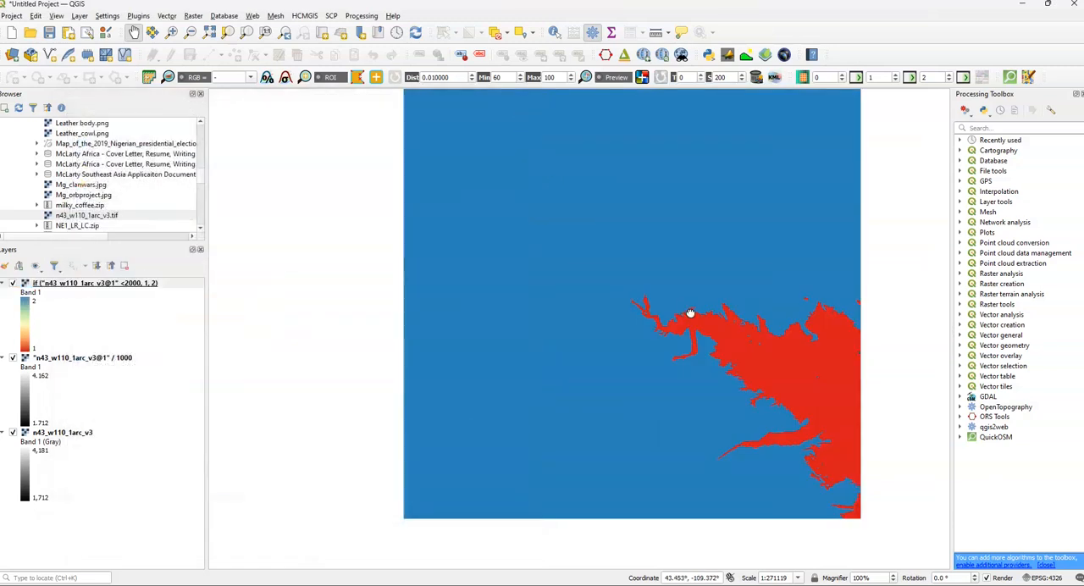
left_click_drag(691, 313, 618, 369)
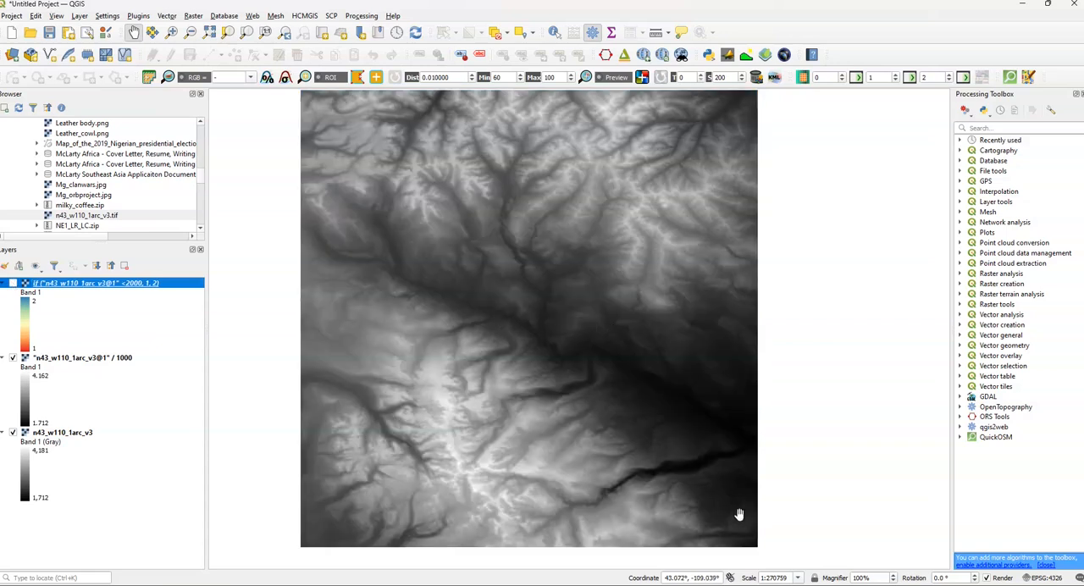
mouse_move(576, 369)
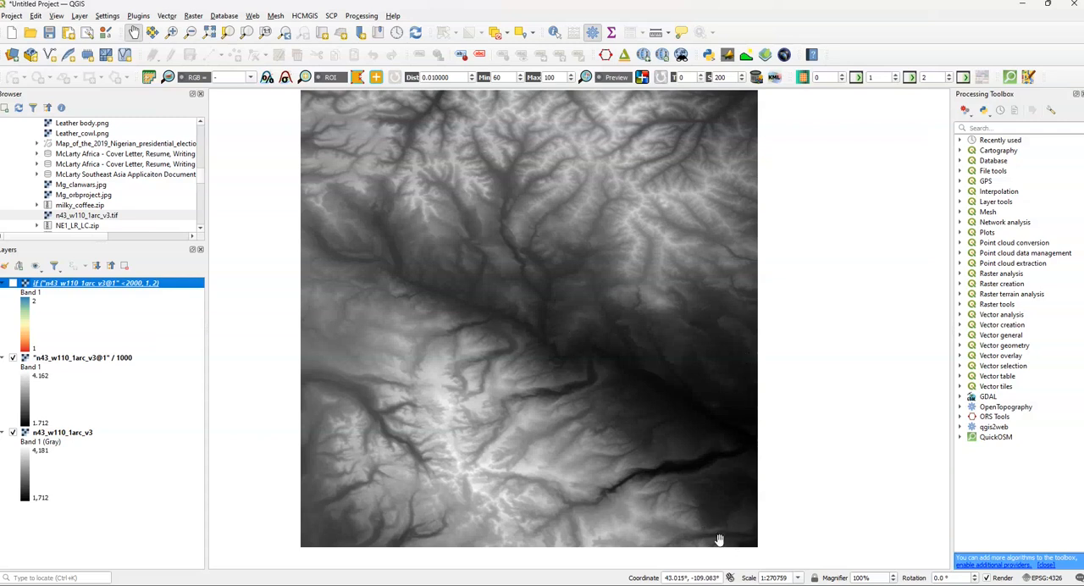
left_click(14, 283)
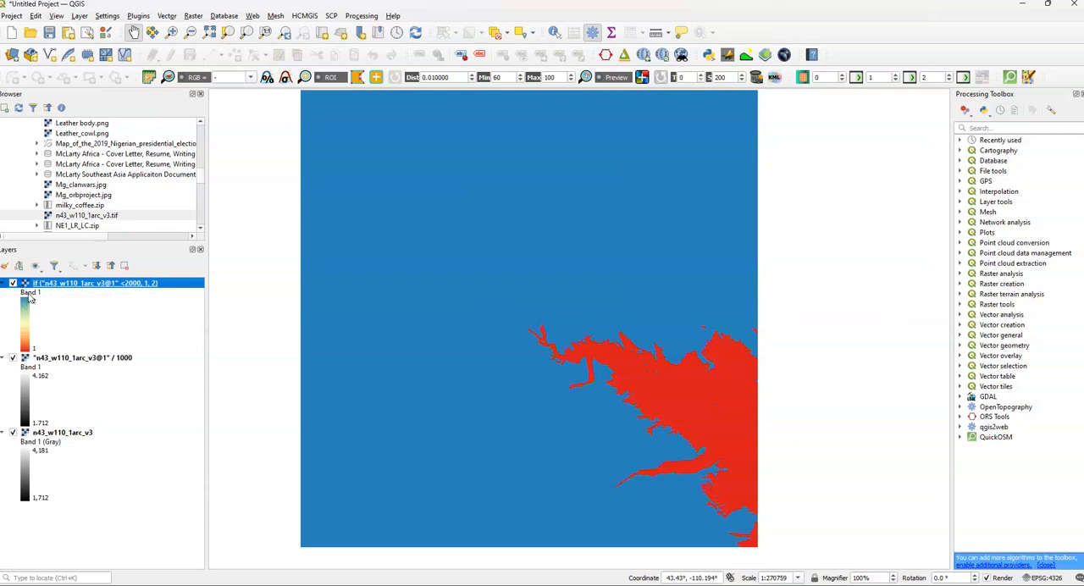
mouse_move(698, 457)
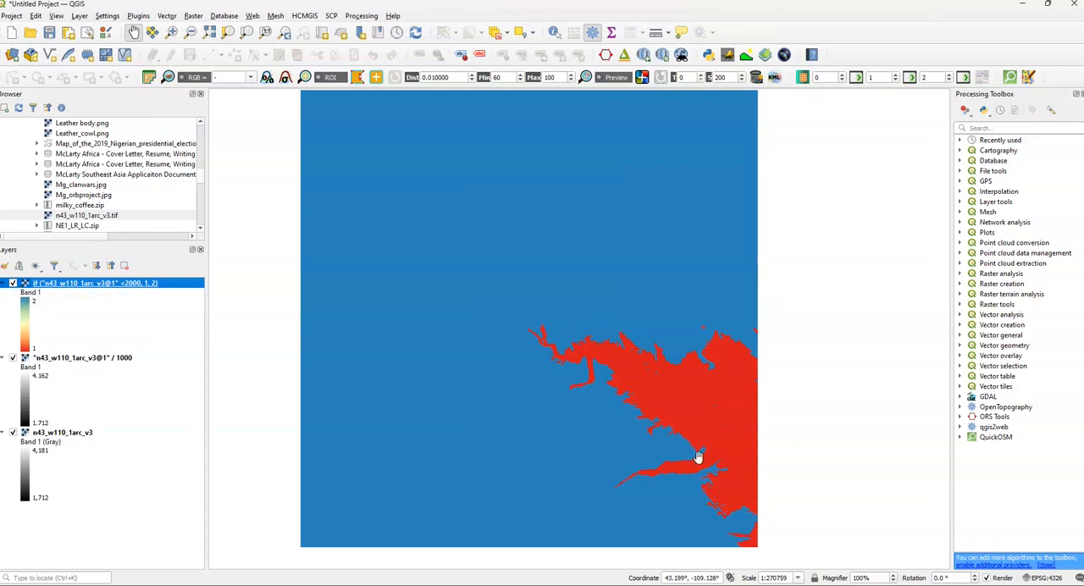
left_click_drag(698, 457, 681, 437)
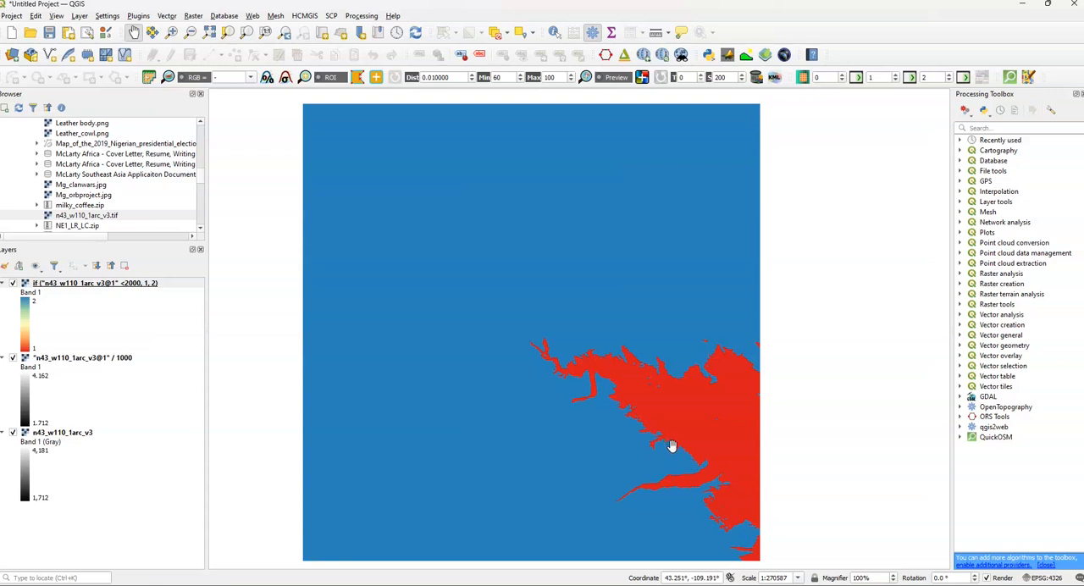
mouse_move(674, 438)
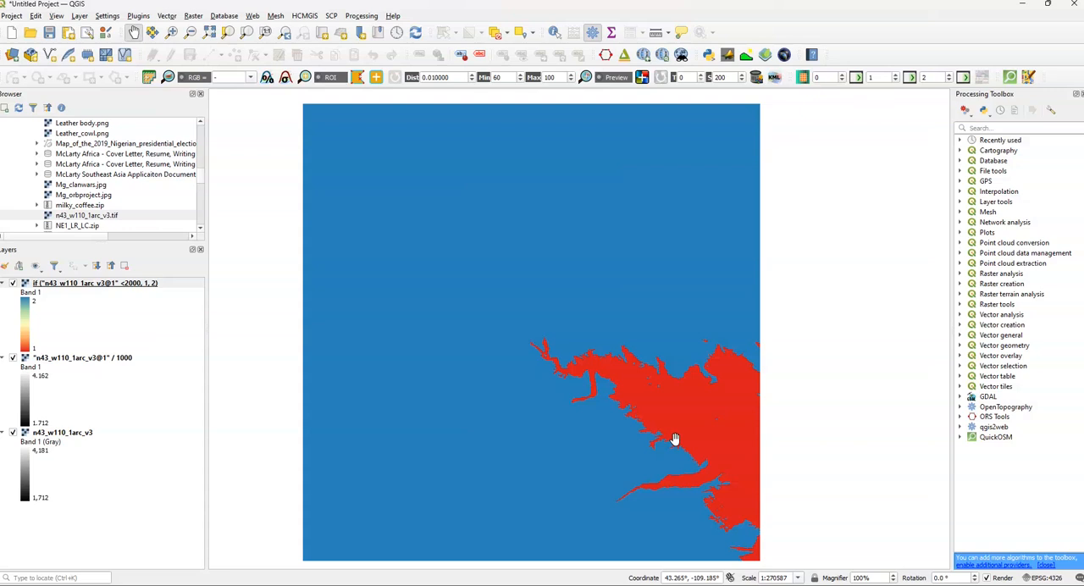
left_click_drag(674, 439, 671, 431)
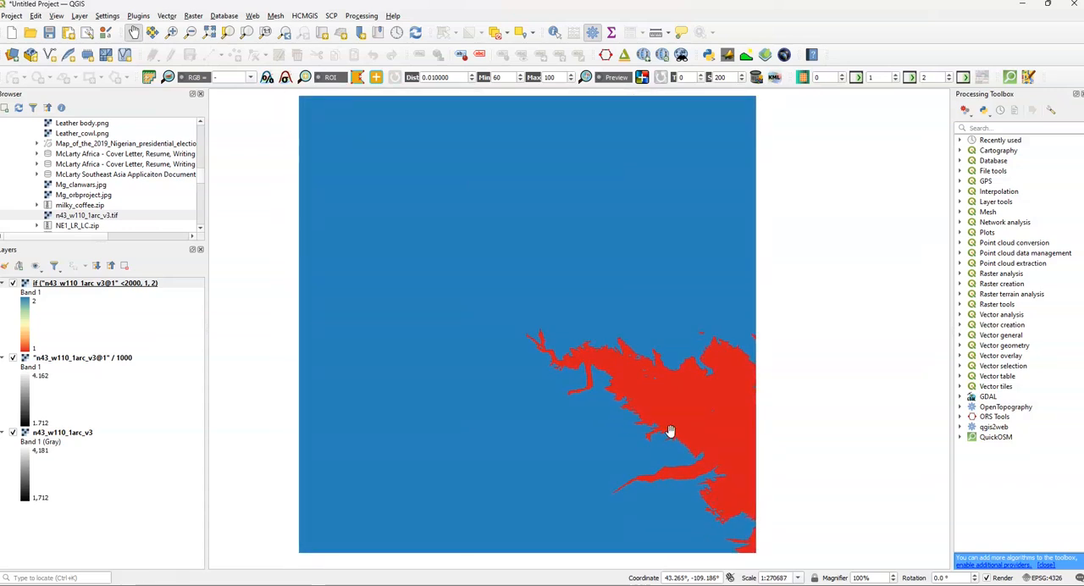
mouse_move(732, 434)
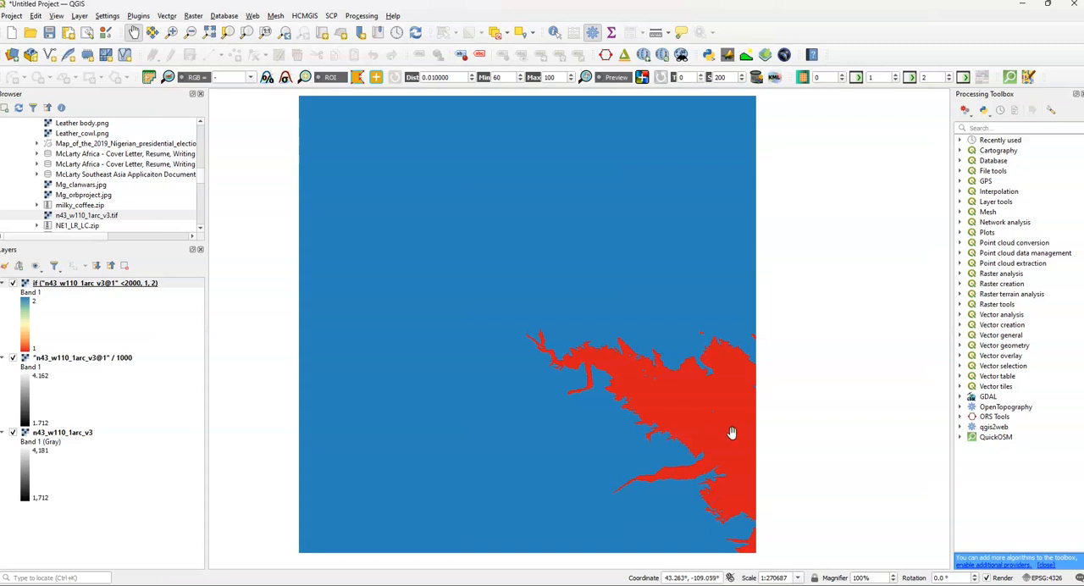